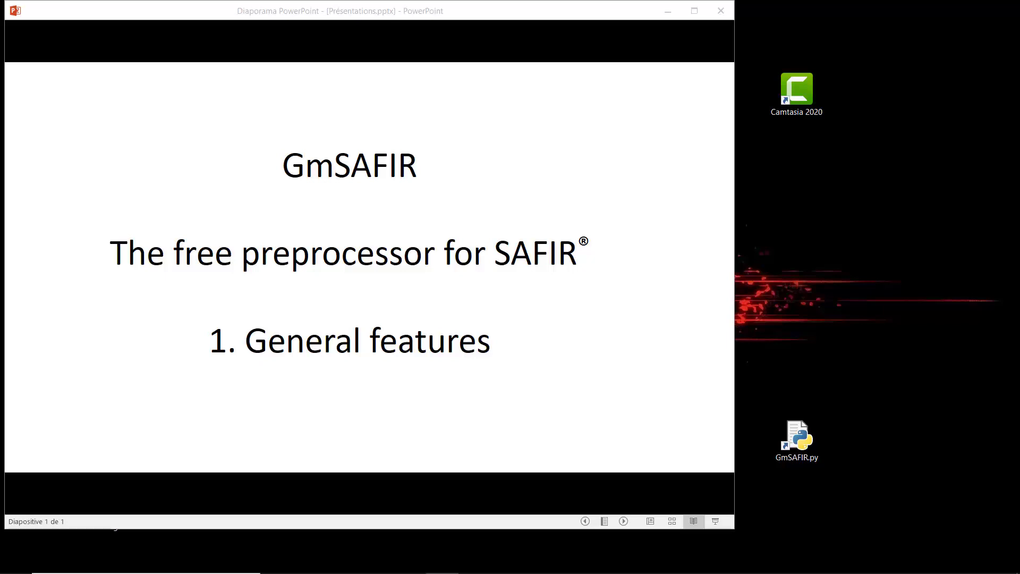
- Click the status bar to show the Gmsh console with MED version and website info
click(796, 440)
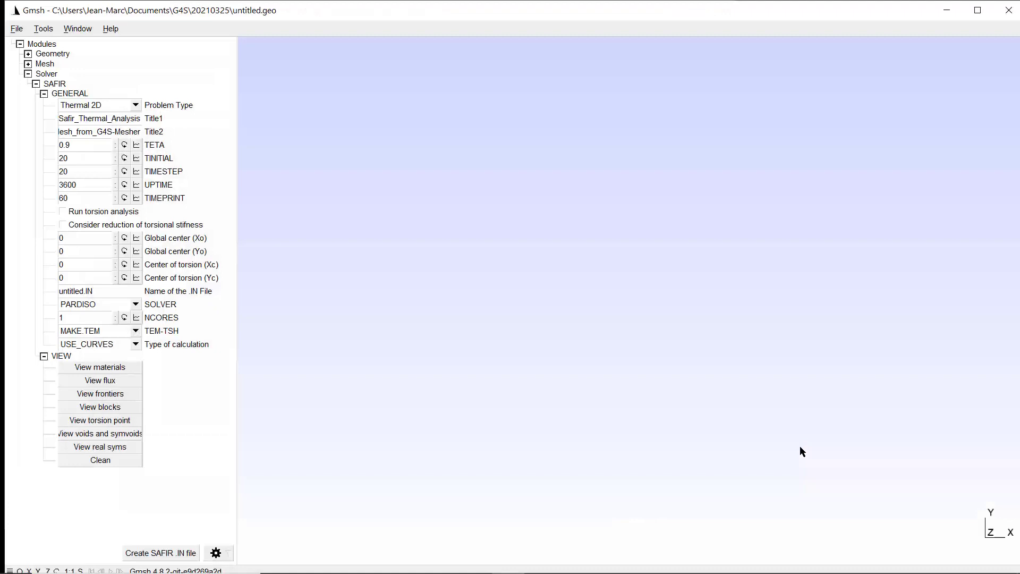
mouse_move(826, 332)
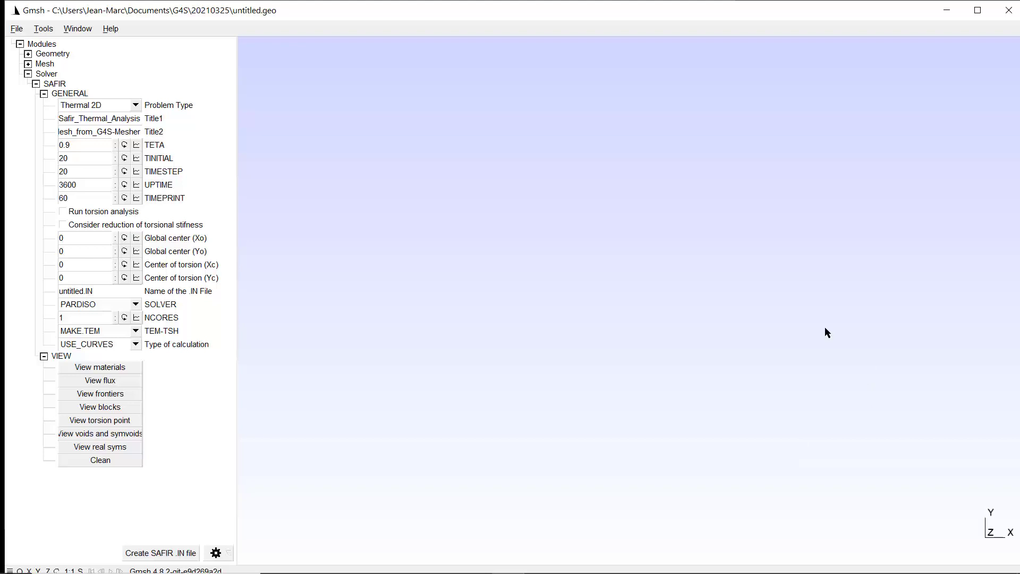
mouse_move(455, 231)
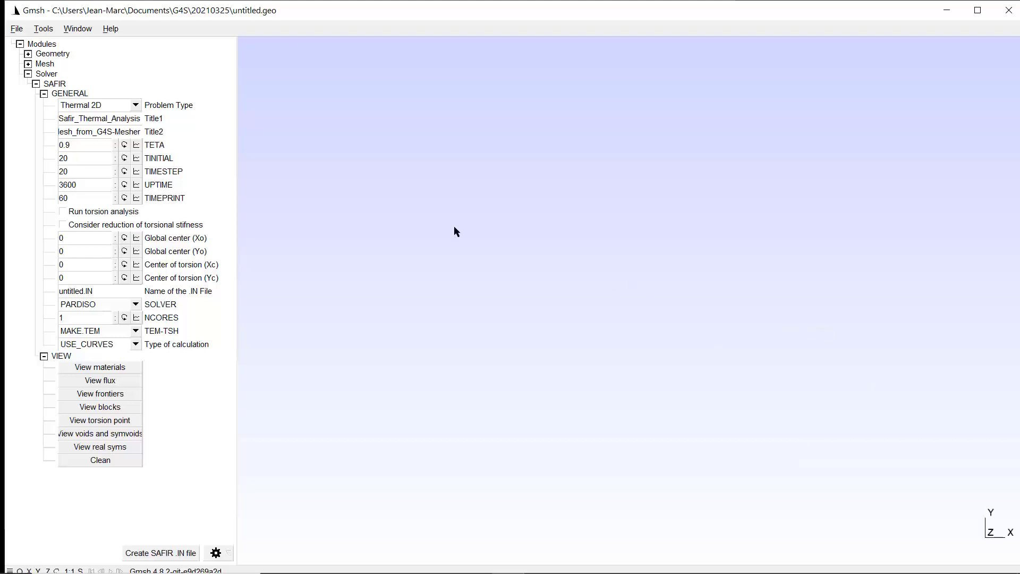
mouse_move(368, 151)
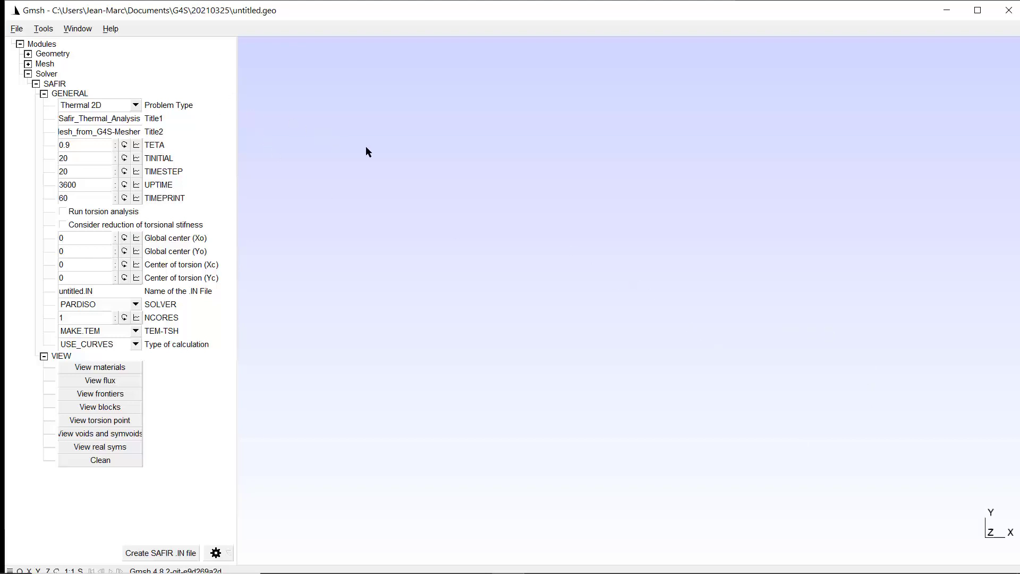
mouse_move(25, 18)
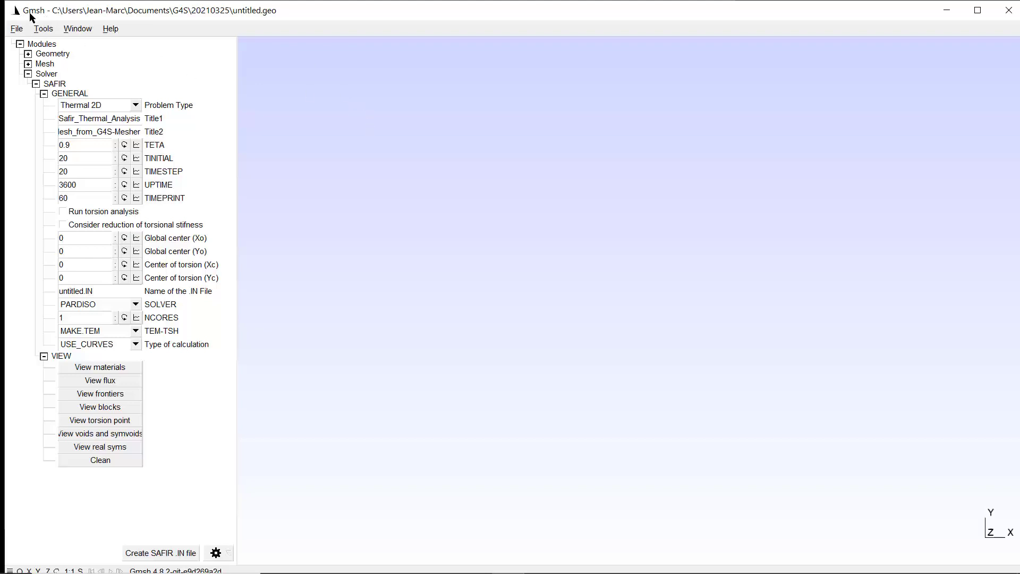
mouse_move(100, 29)
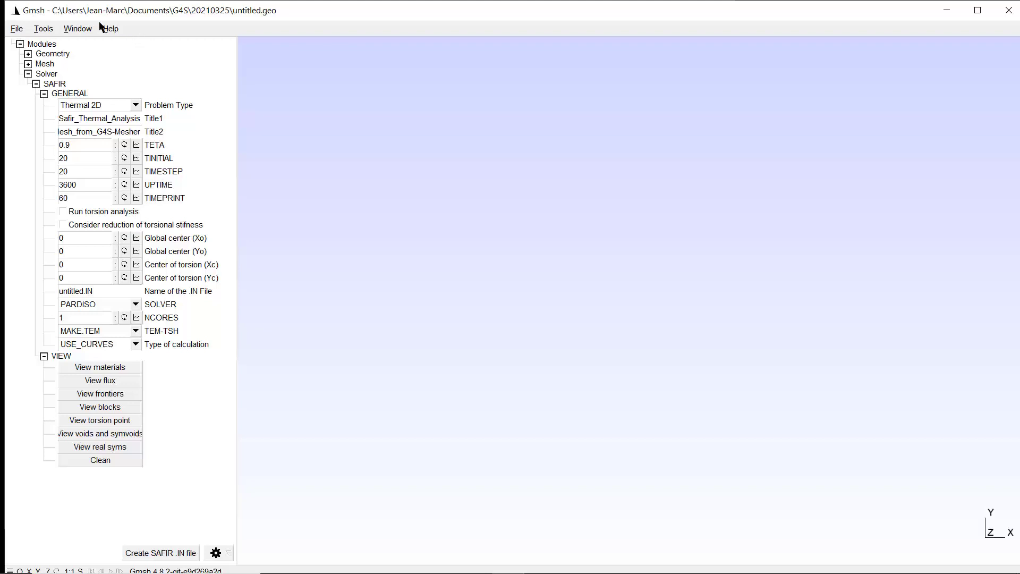
mouse_move(43, 28)
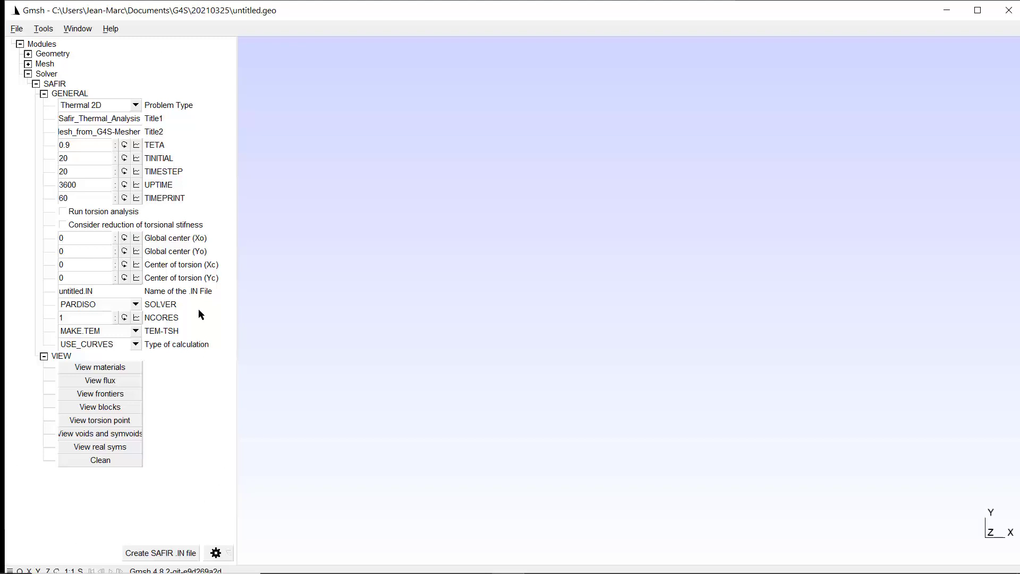
mouse_move(356, 60)
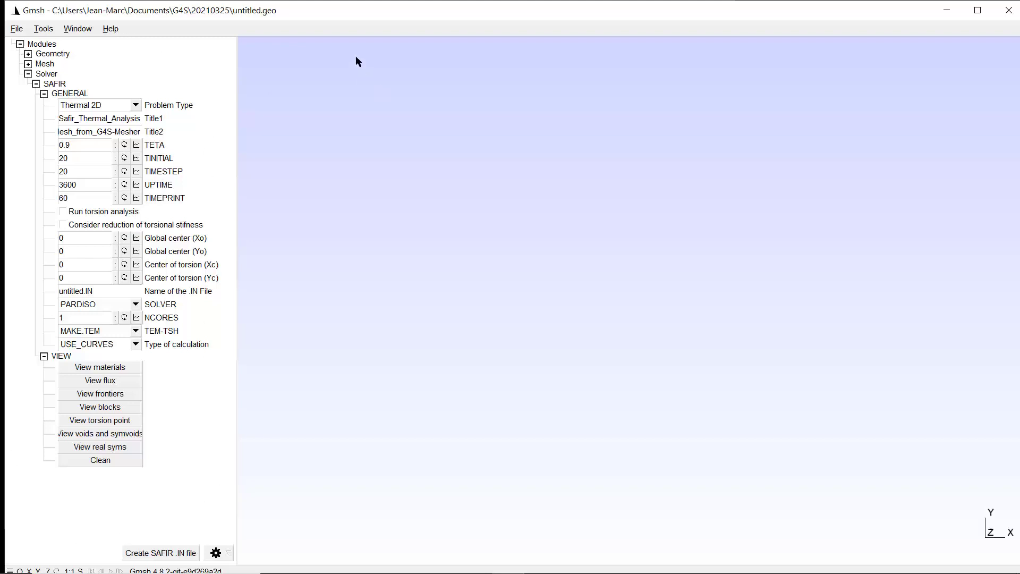
mouse_move(746, 548)
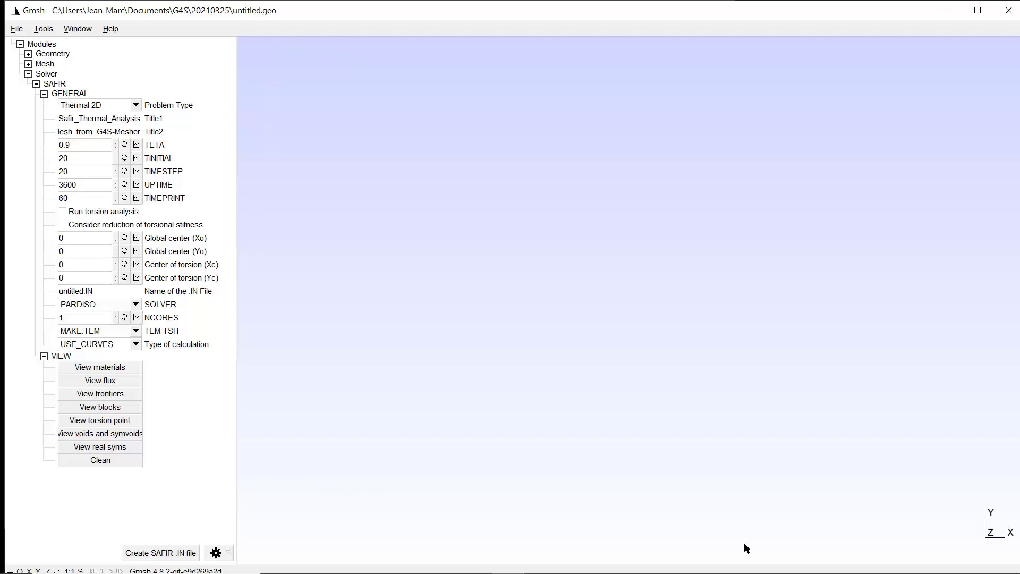
mouse_move(343, 75)
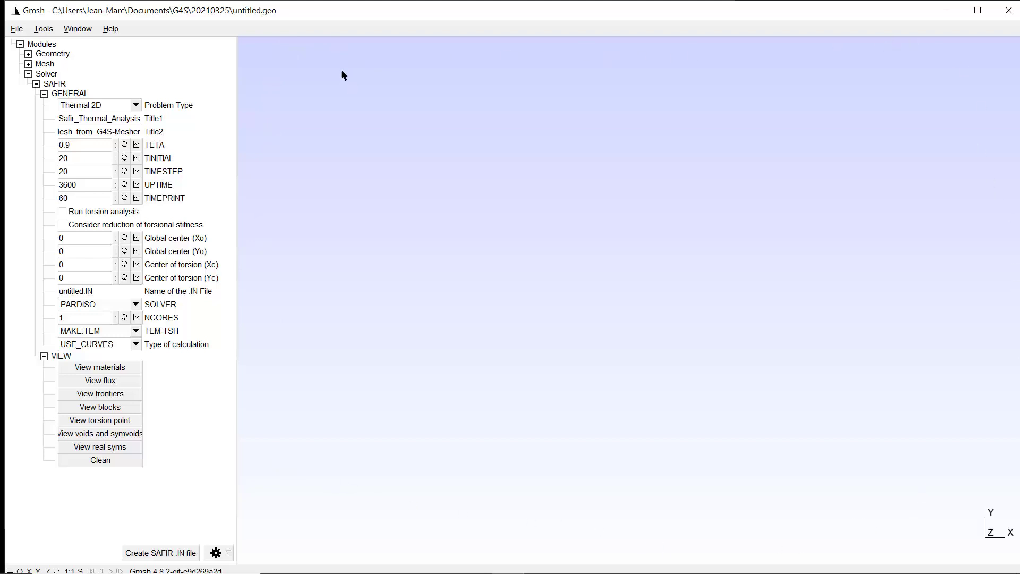
mouse_move(429, 561)
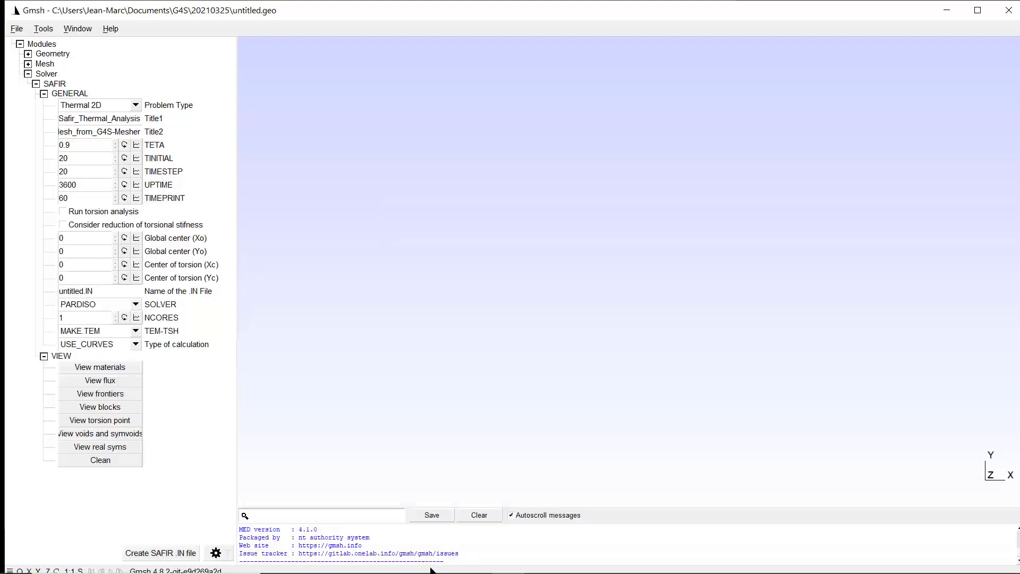
mouse_move(646, 527)
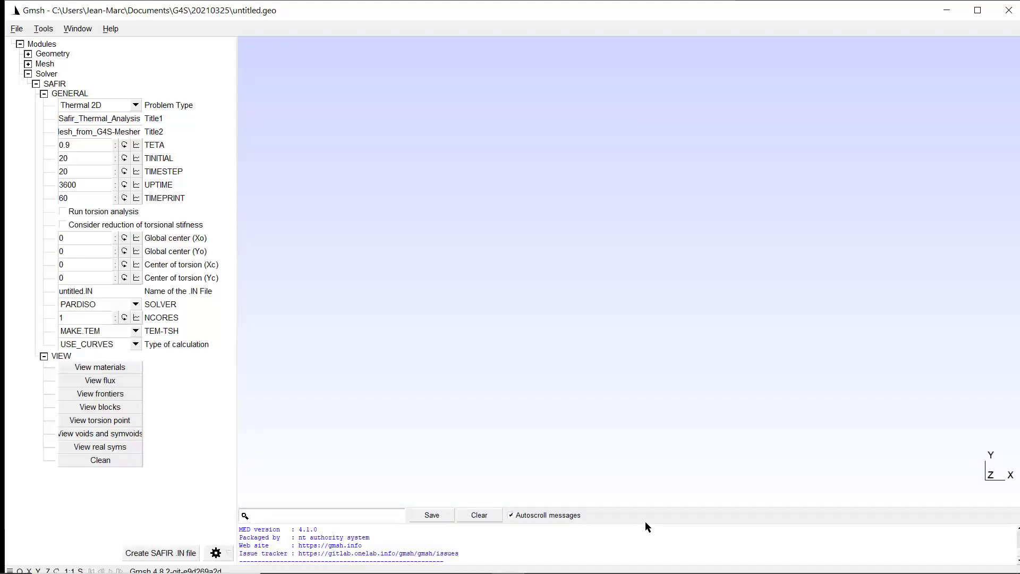
mouse_move(393, 527)
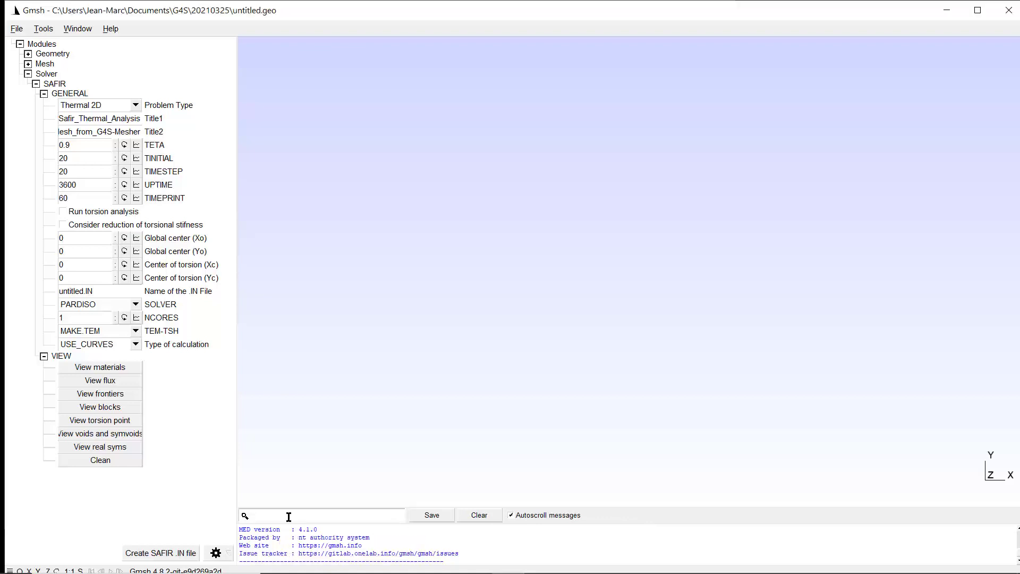
mouse_move(608, 523)
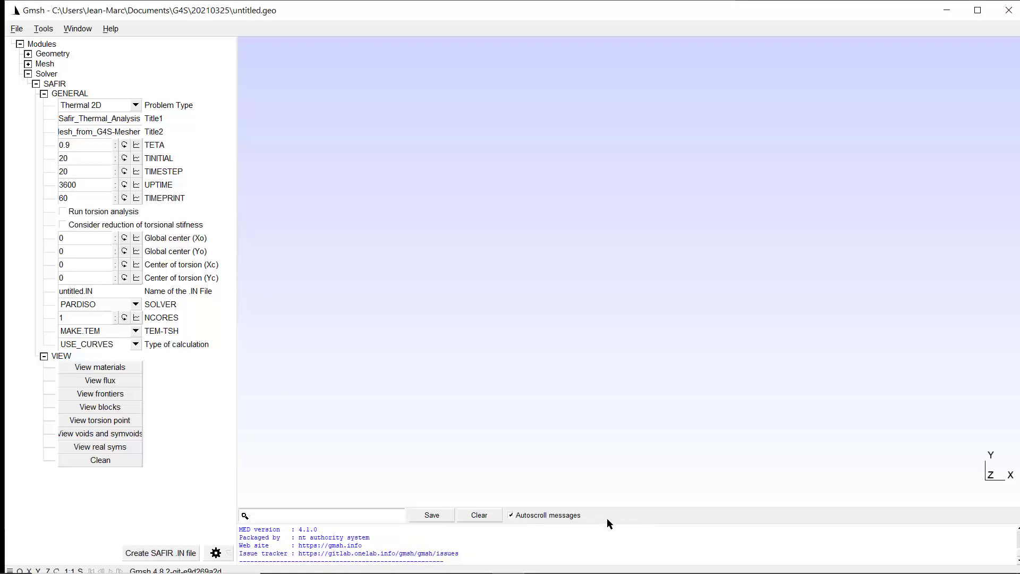
mouse_move(605, 566)
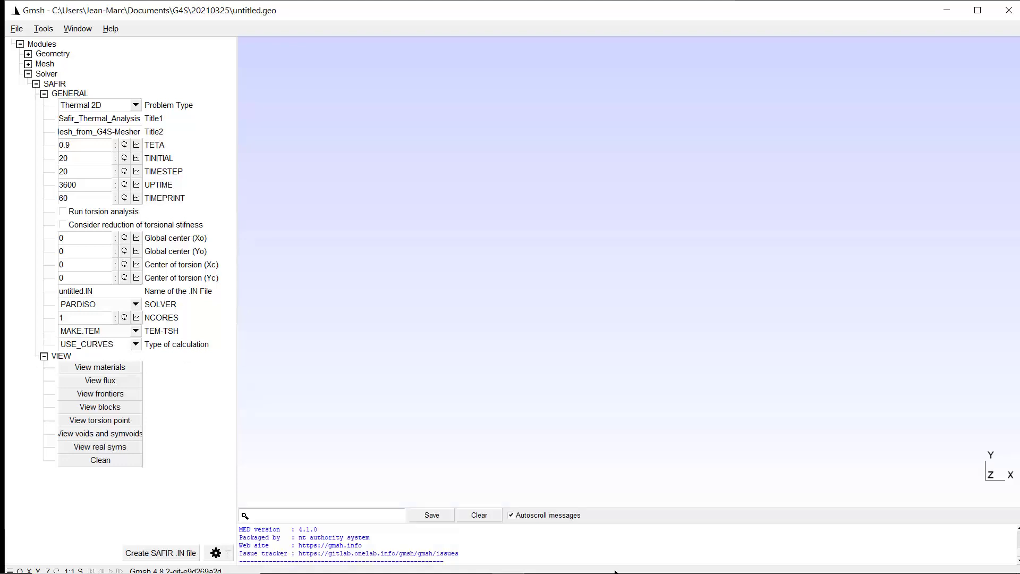
mouse_move(494, 278)
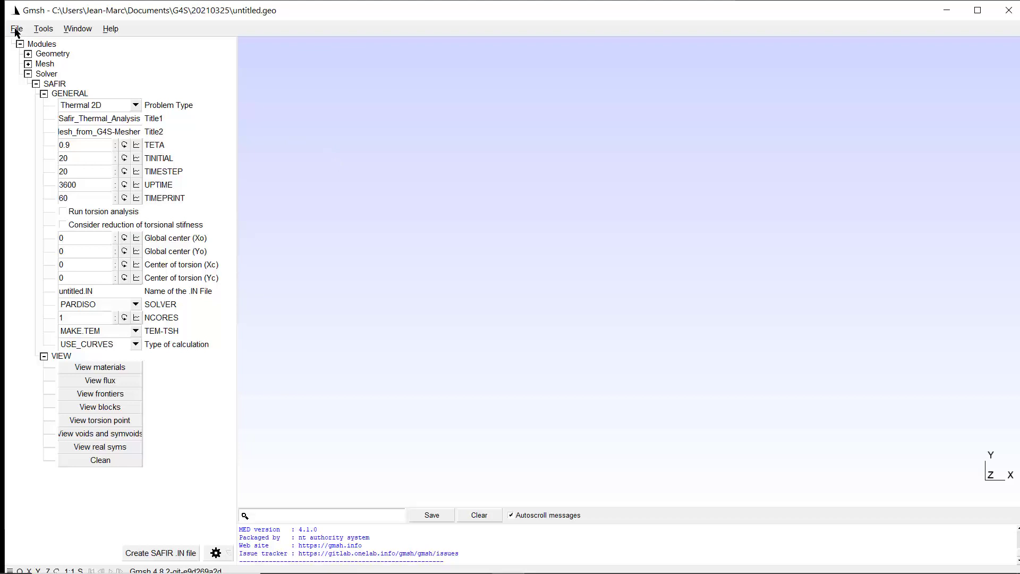
- Choose File > New to bring up the new geometry file dialog in 20210325
click(16, 29)
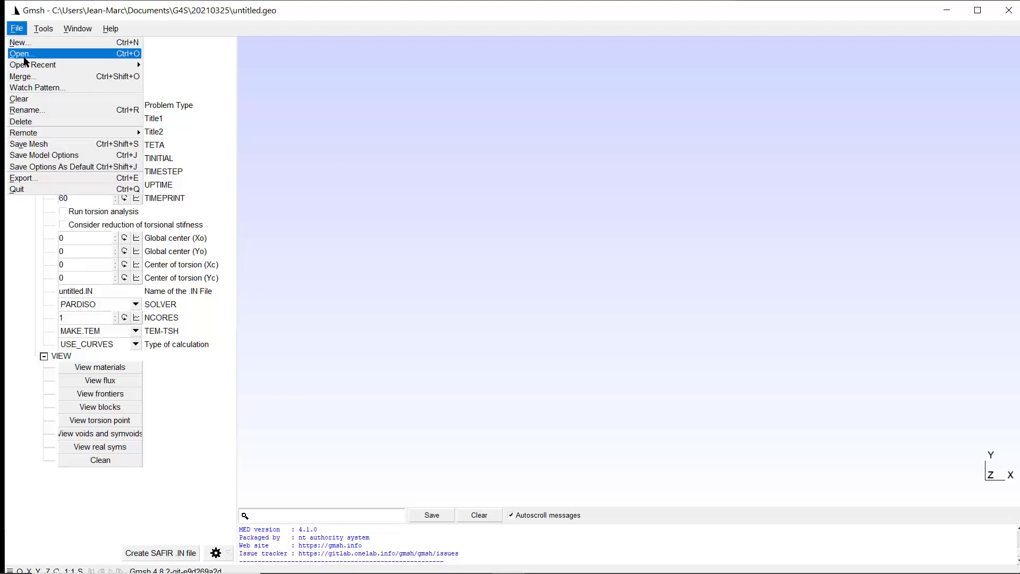
mouse_move(19, 42)
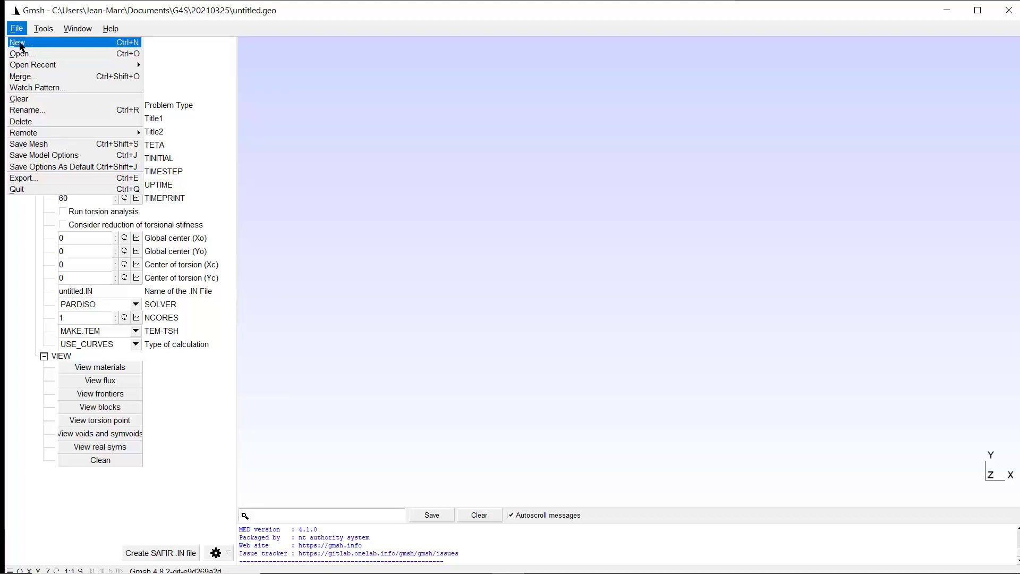
click(19, 43)
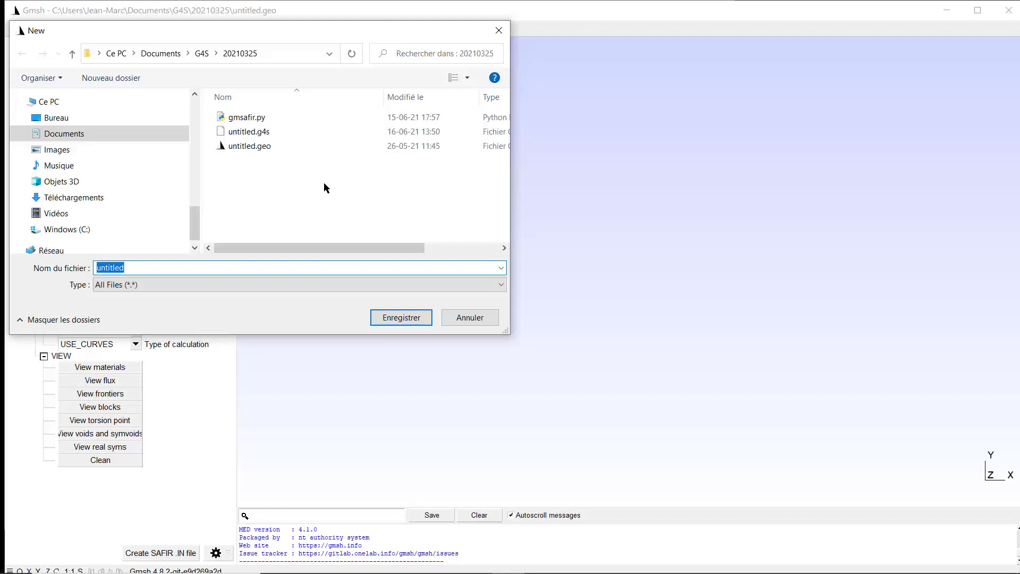
mouse_move(334, 193)
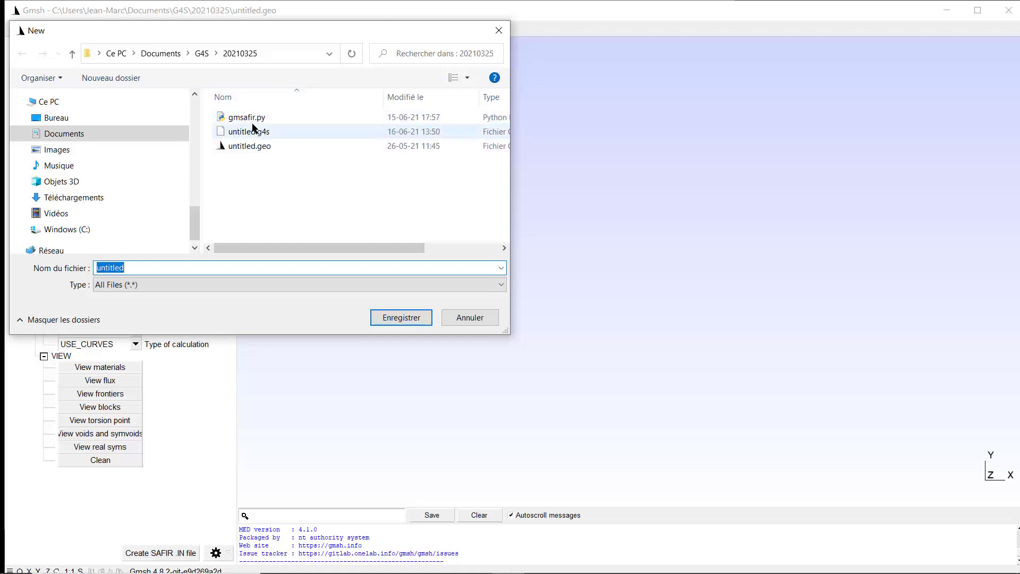
mouse_move(246, 117)
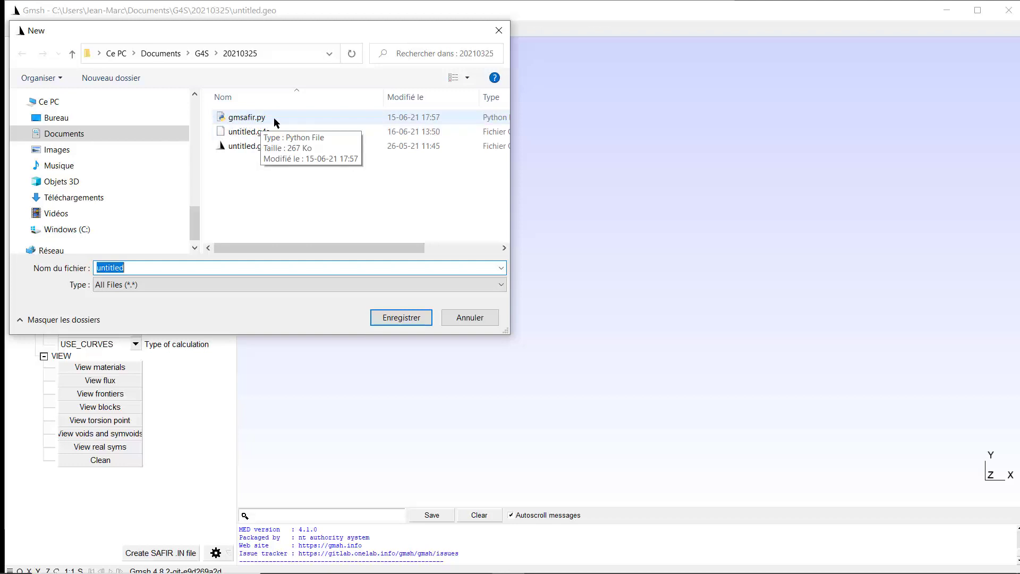
mouse_move(290, 200)
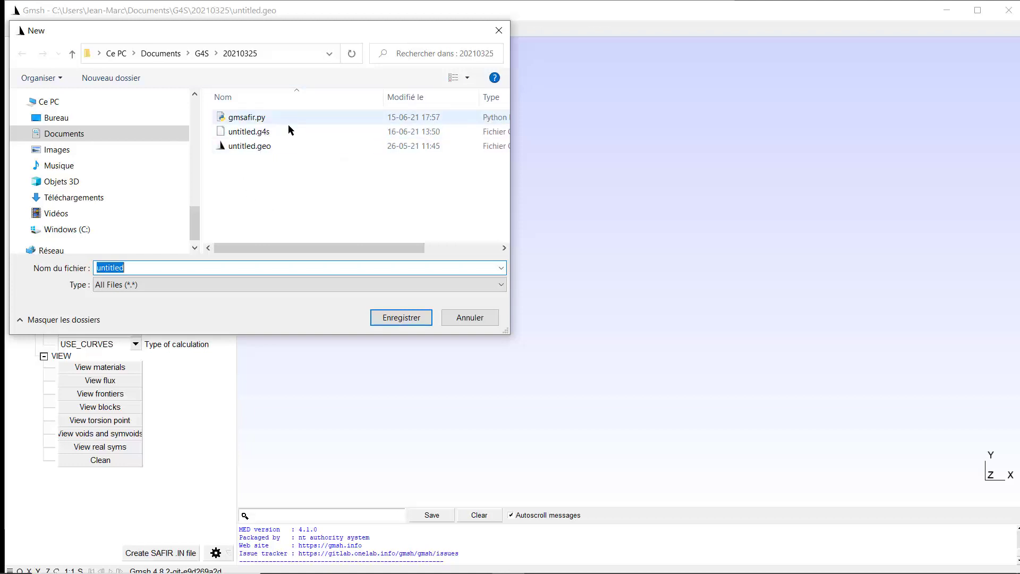
mouse_move(267, 134)
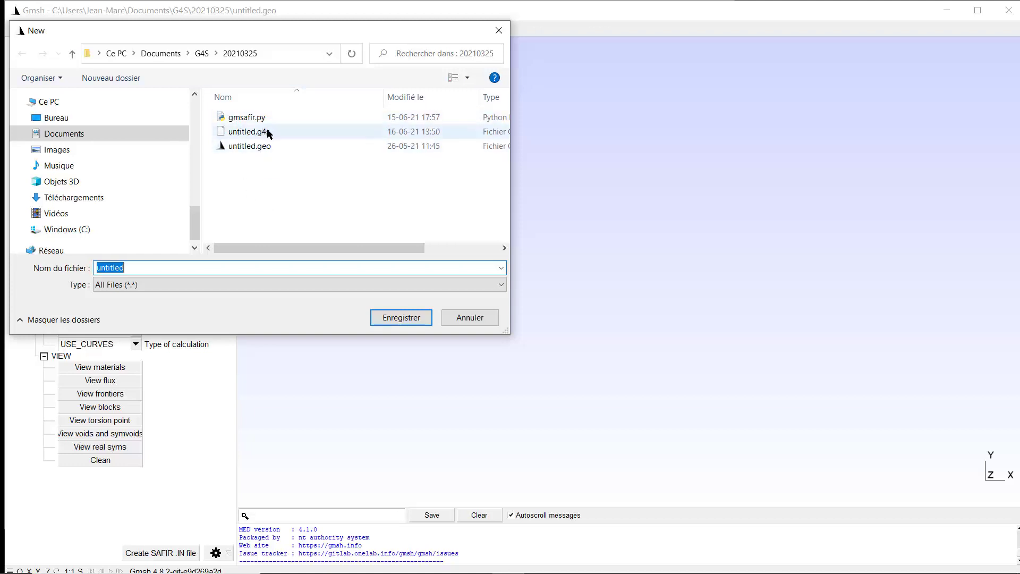
mouse_move(250, 142)
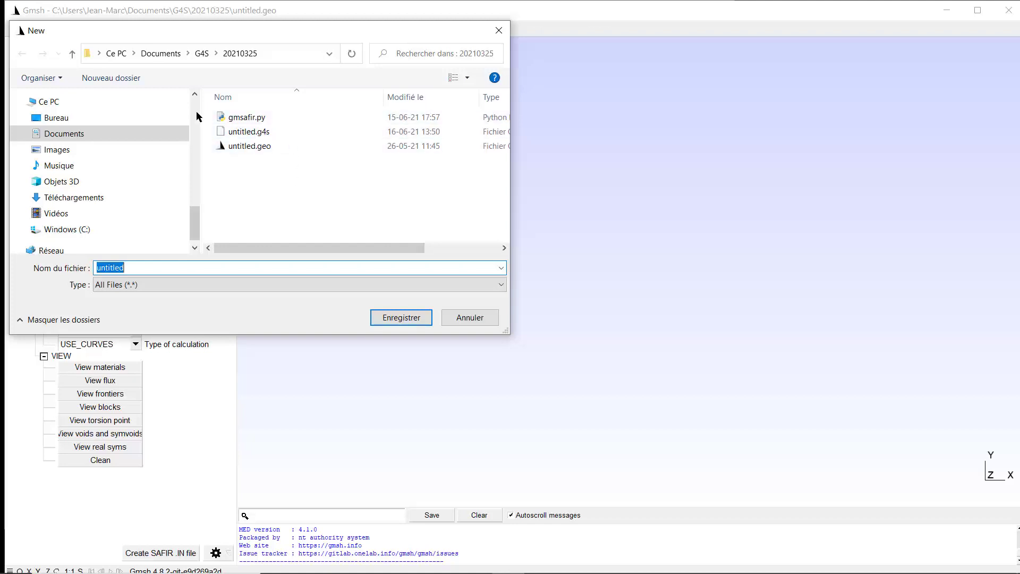
mouse_move(331, 121)
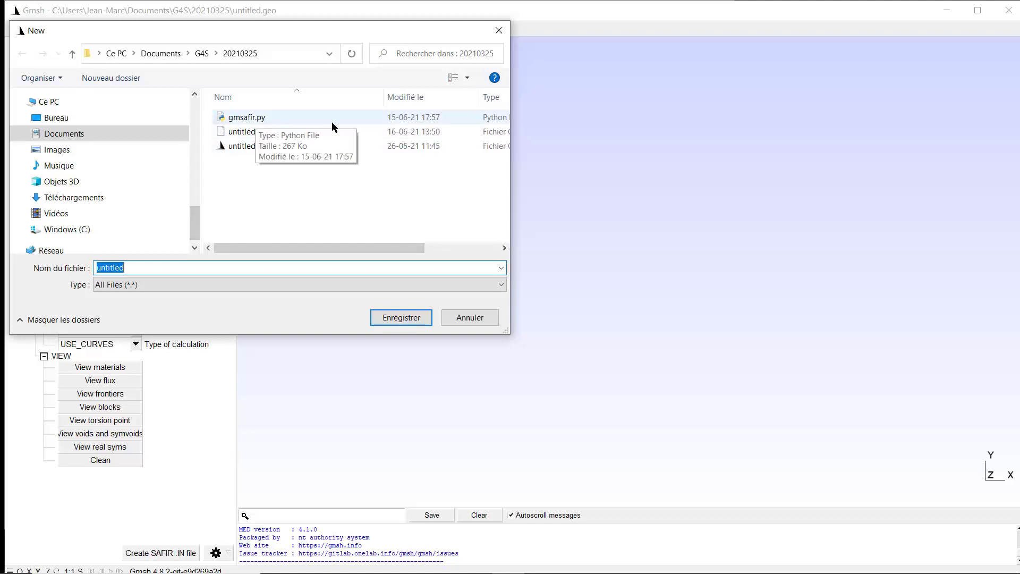
mouse_move(247, 133)
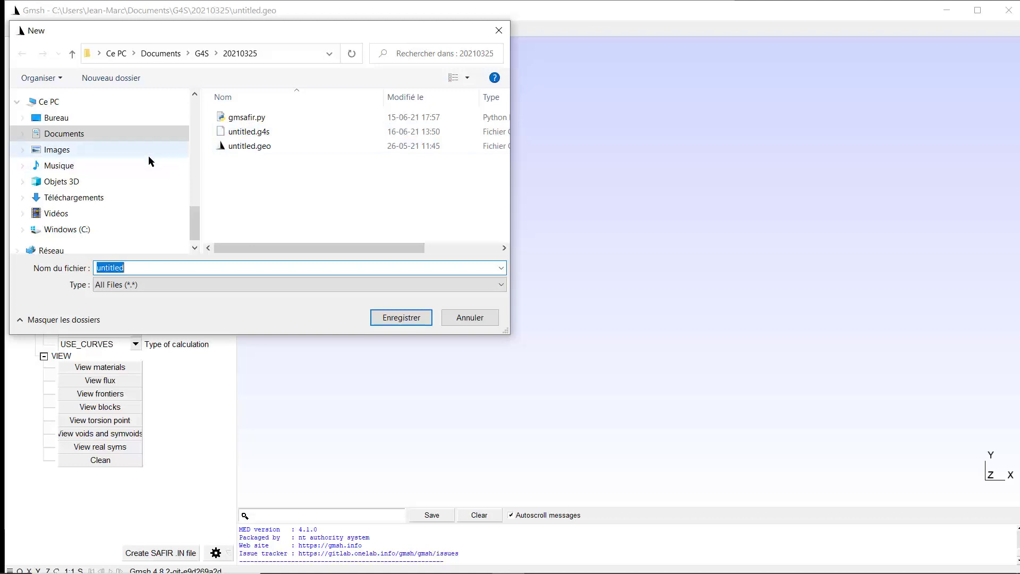
- Navigate the folder tree to DoX > FEU > SAFIR > GmSAFIR > Tuturials
scroll(down, 3)
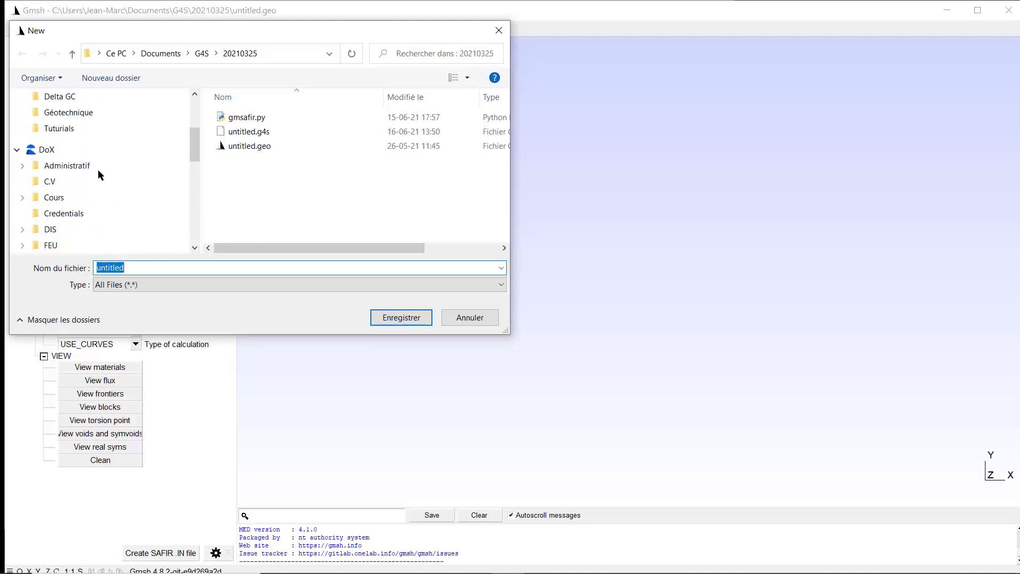
scroll(down, 3)
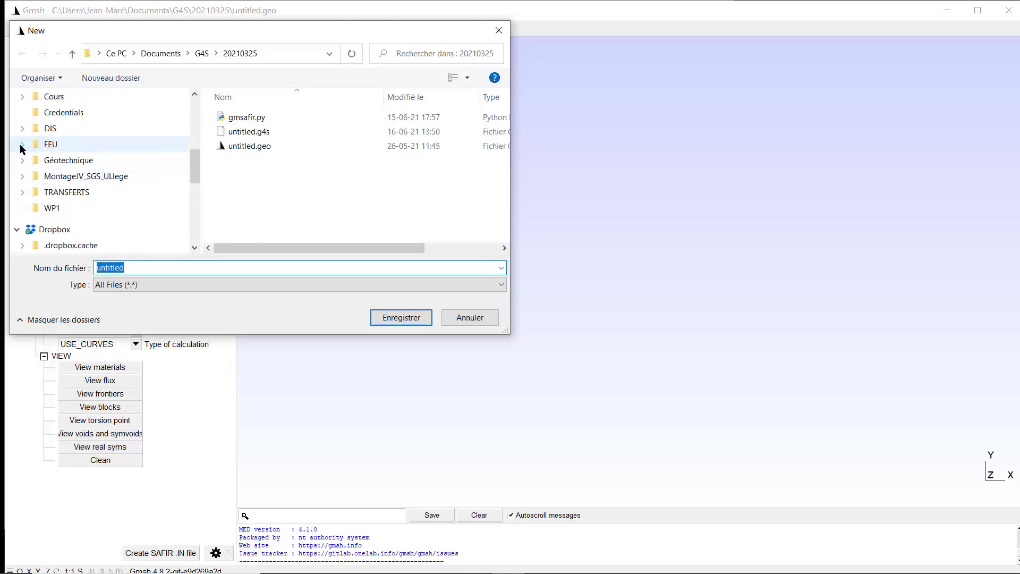
click(21, 144)
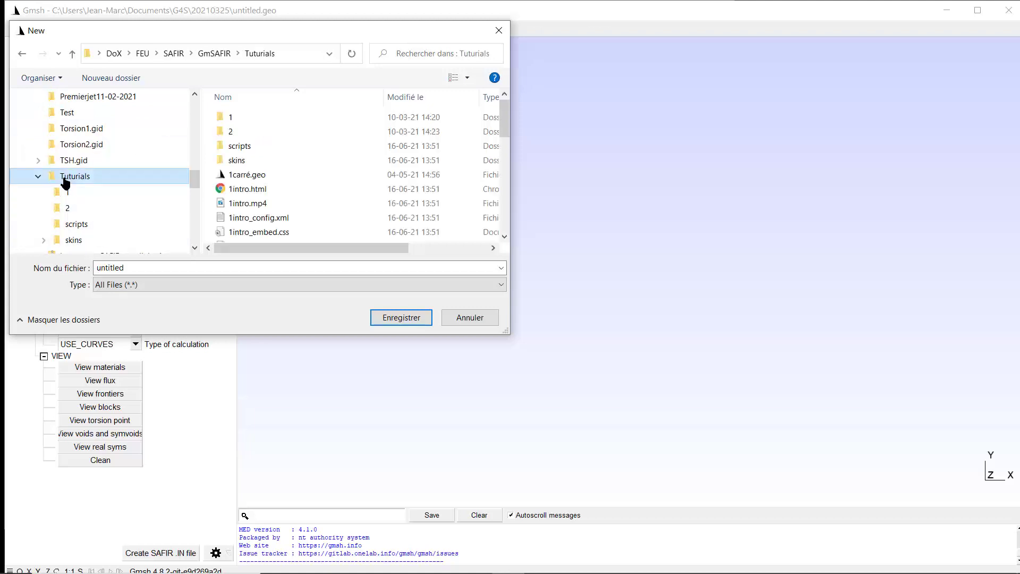
mouse_move(169, 260)
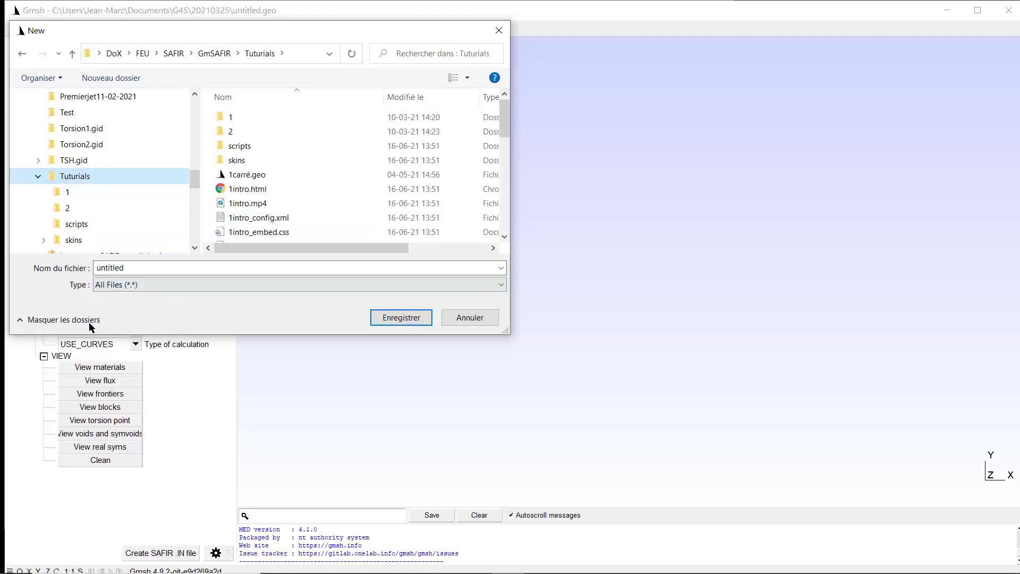
mouse_move(127, 298)
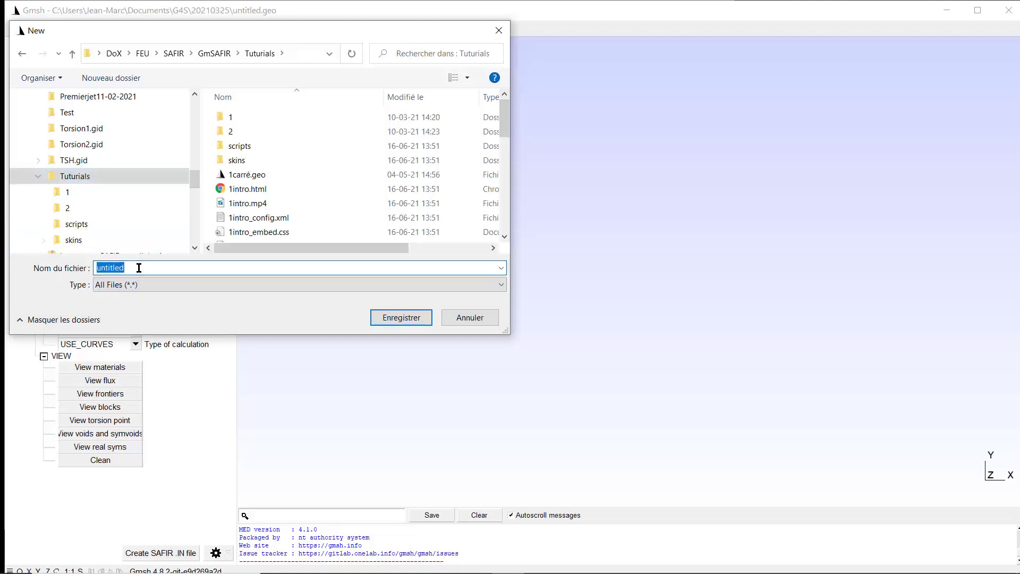
- Replace 'untitled' with 'Introduction' as the new file name
text(Introduction)
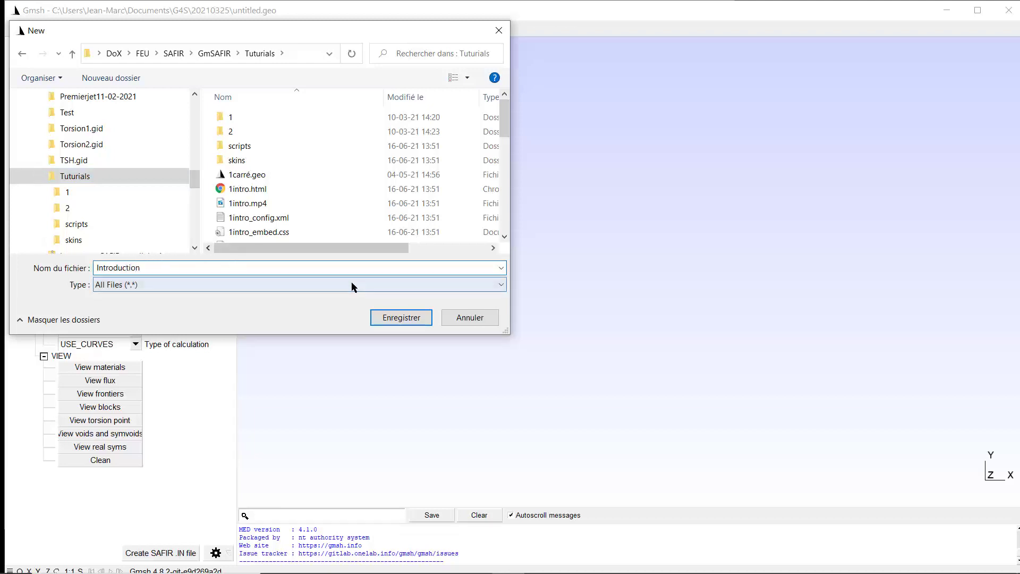
mouse_move(391, 337)
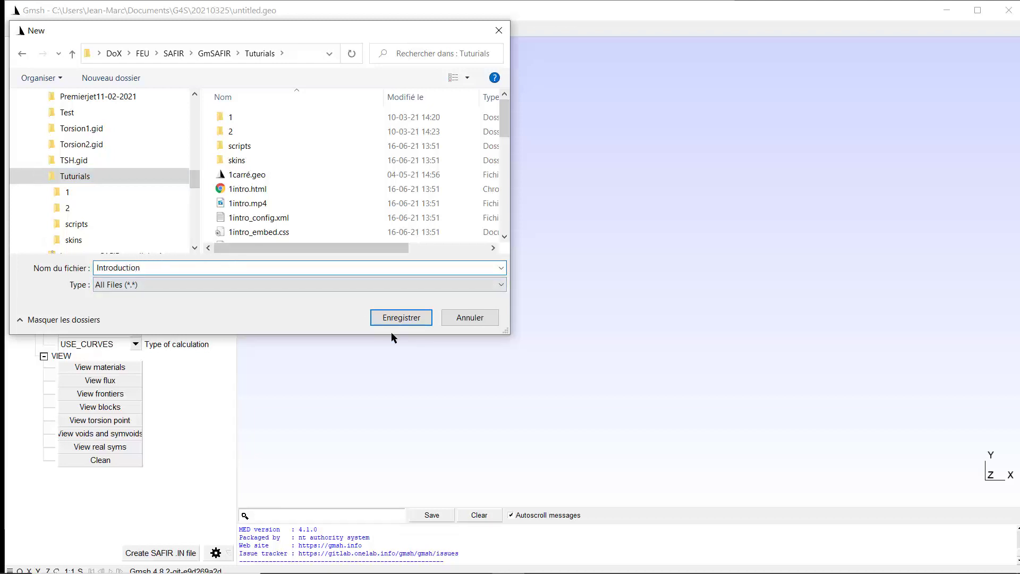
mouse_move(381, 368)
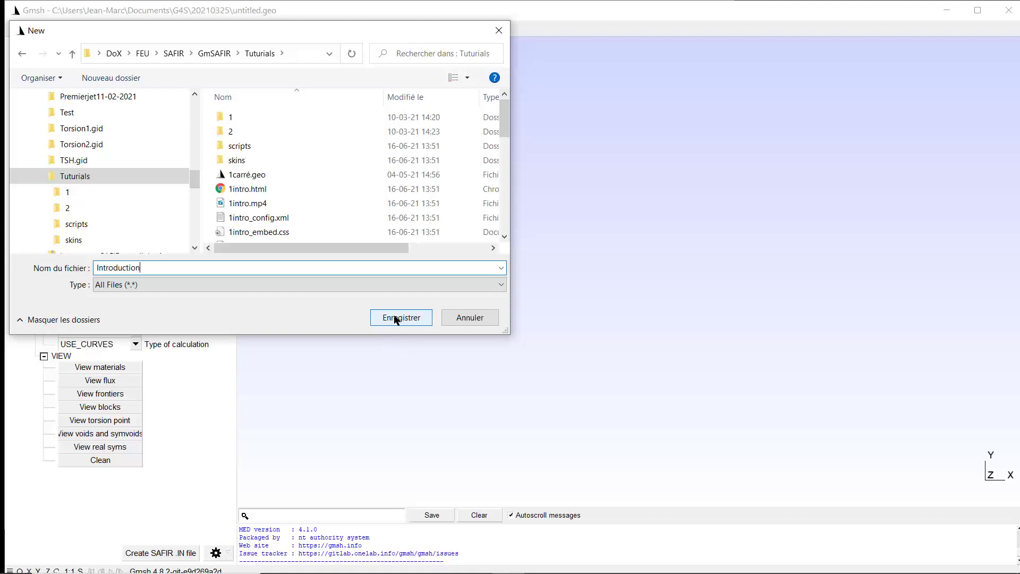
- Save Introduction.geo in Tuturials and pick the OpenCASCADE geometry kernel
click(401, 317)
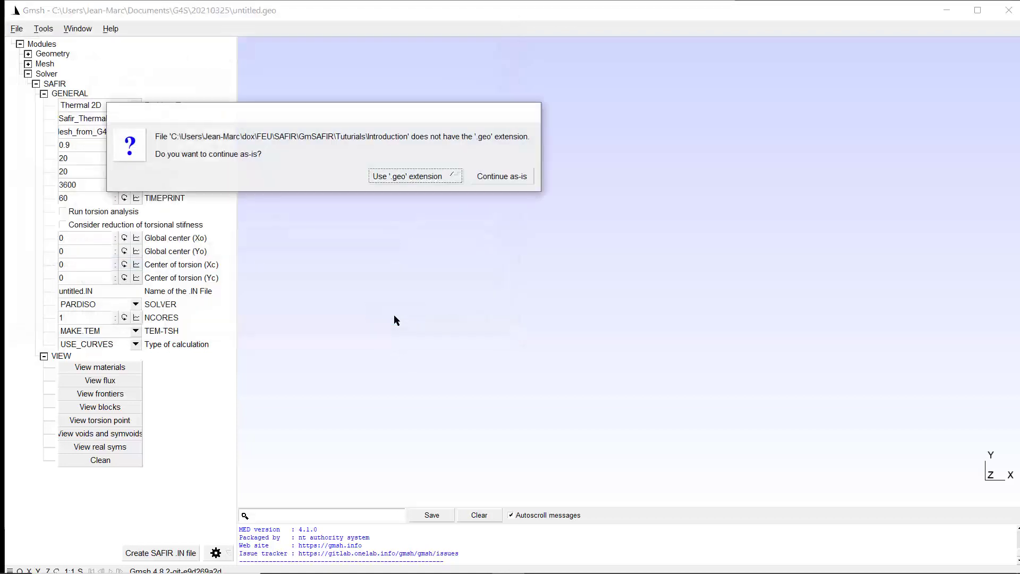
mouse_move(425, 168)
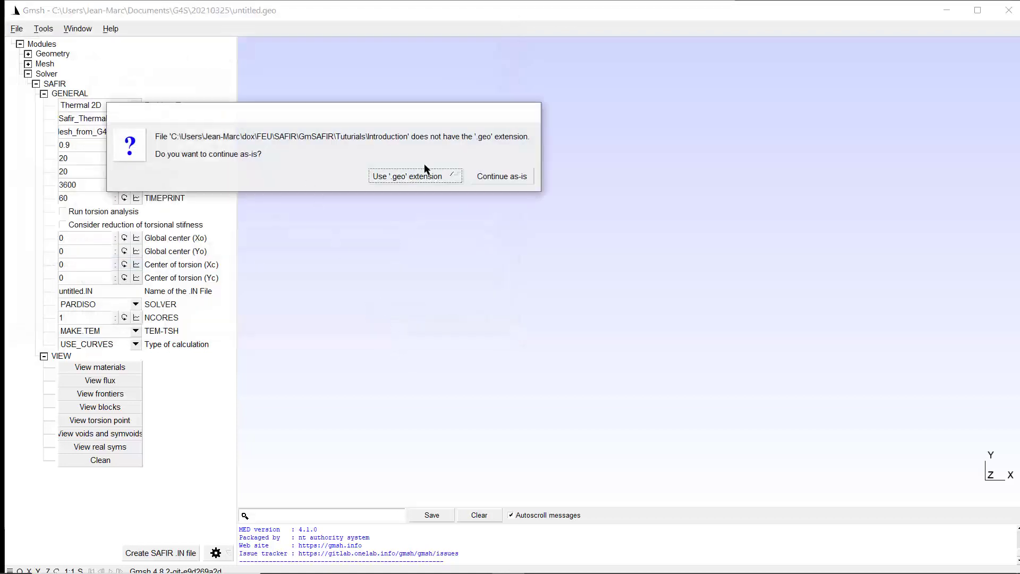
mouse_move(479, 147)
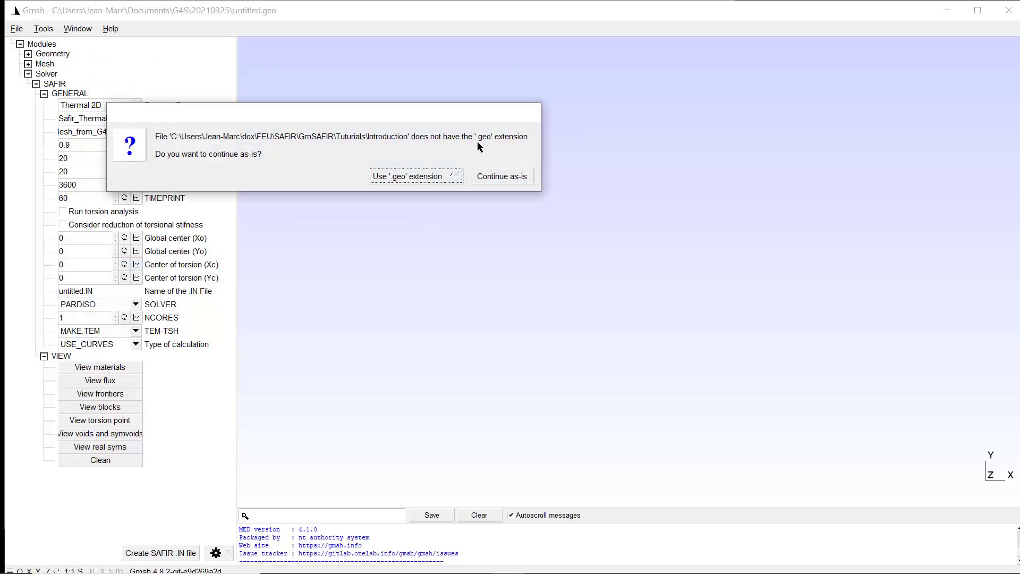
mouse_move(409, 183)
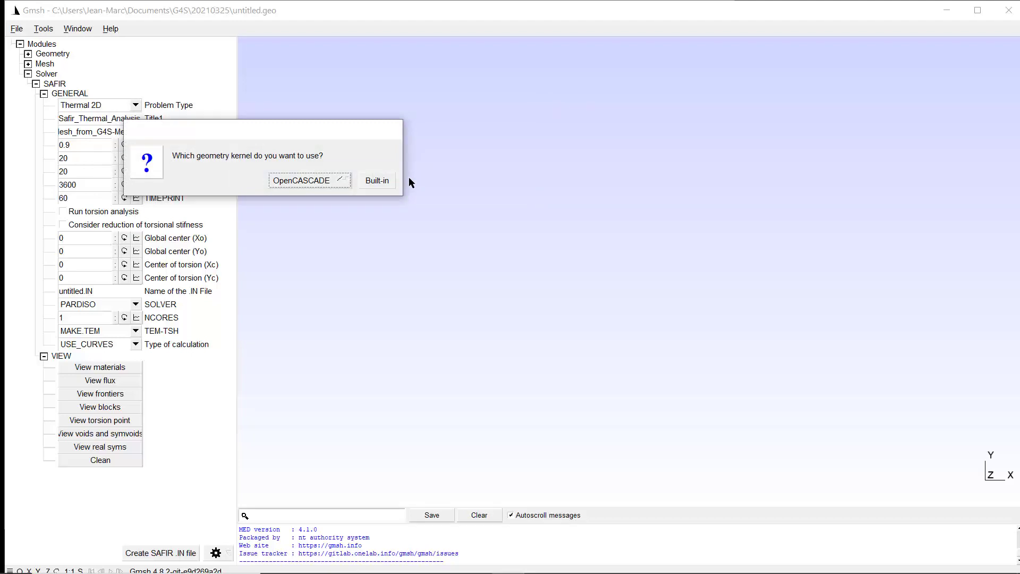
mouse_move(292, 187)
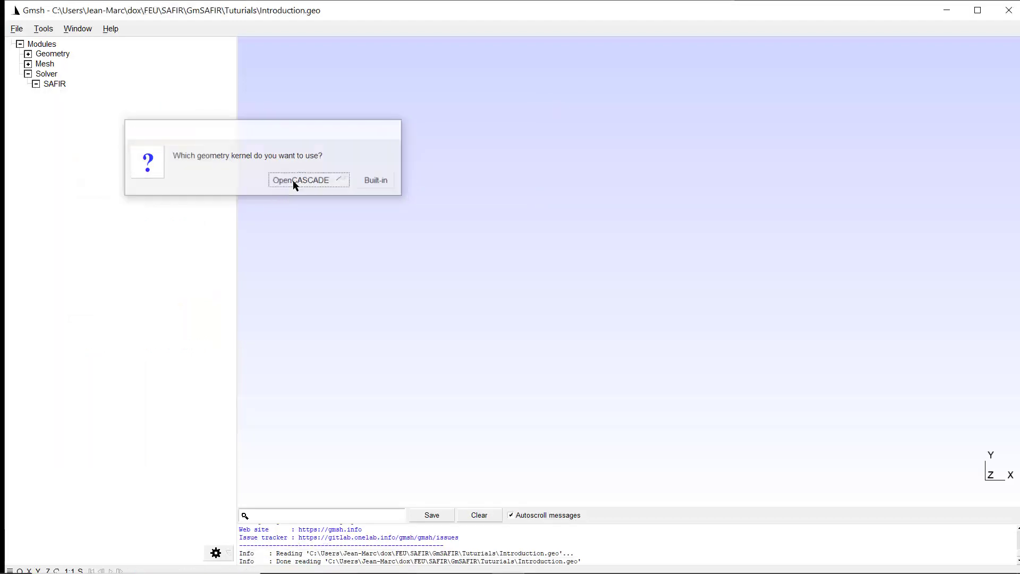
click(308, 180)
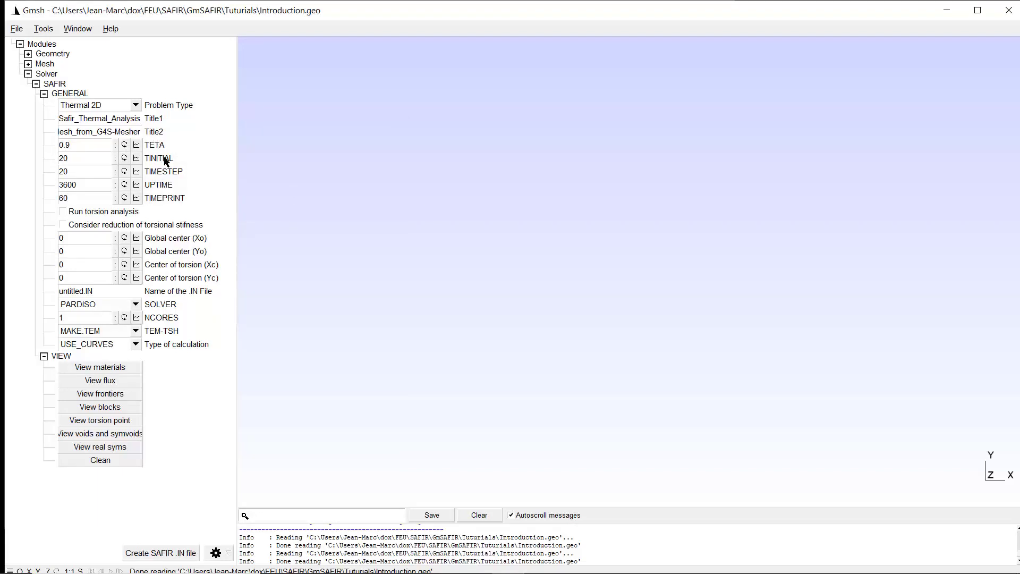
mouse_move(56, 98)
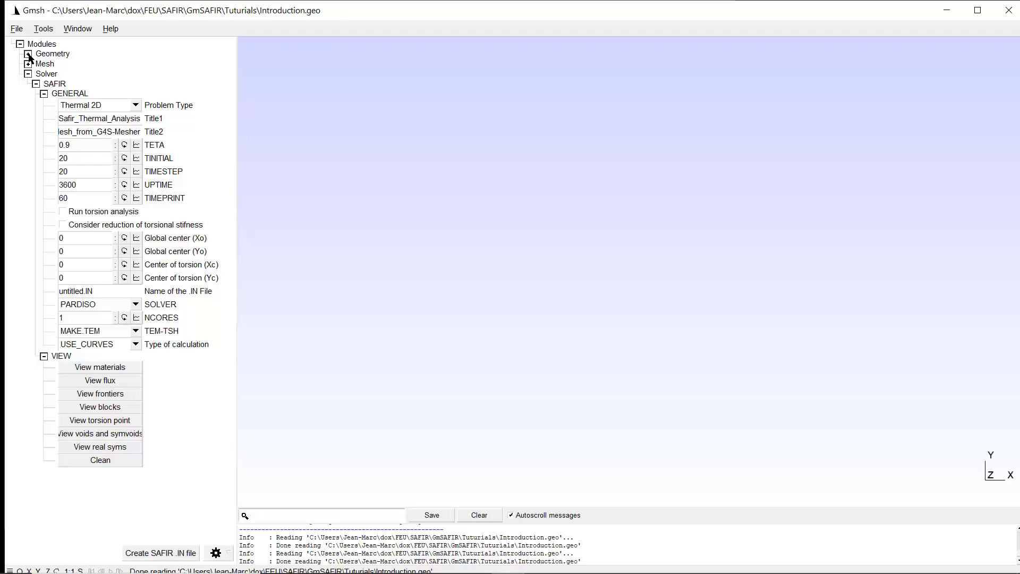
click(28, 54)
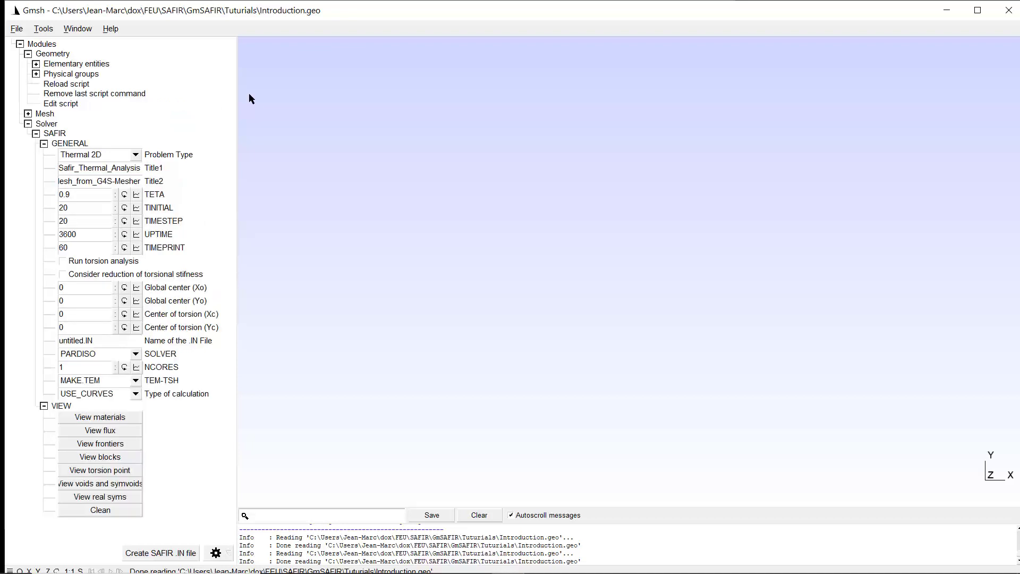
click(35, 64)
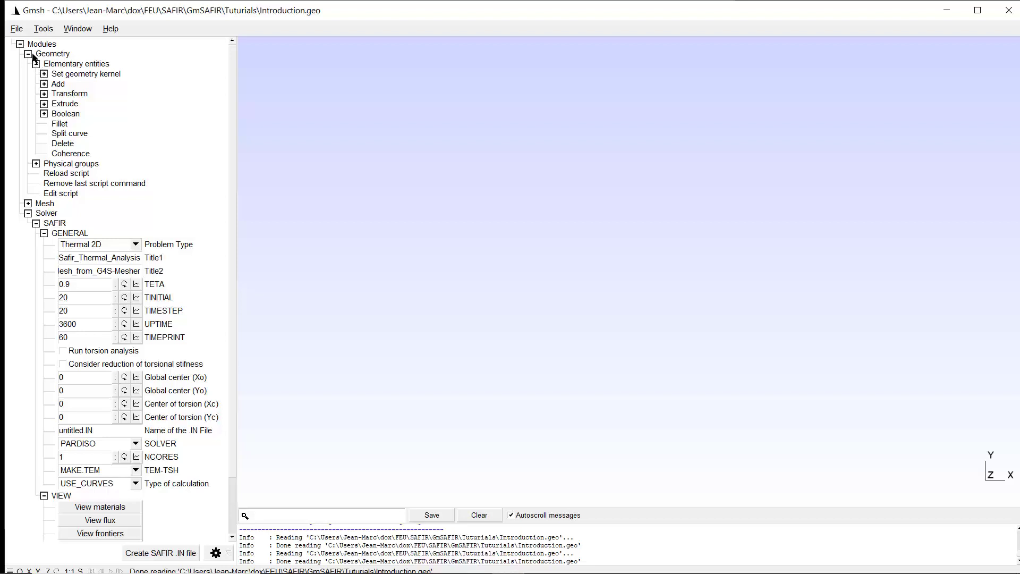
click(28, 53)
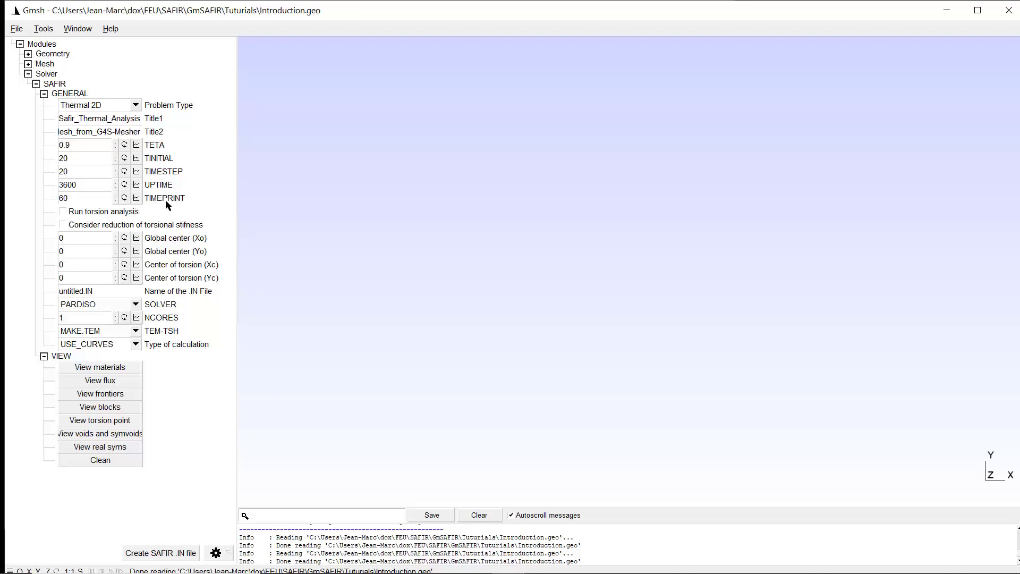
mouse_move(39, 333)
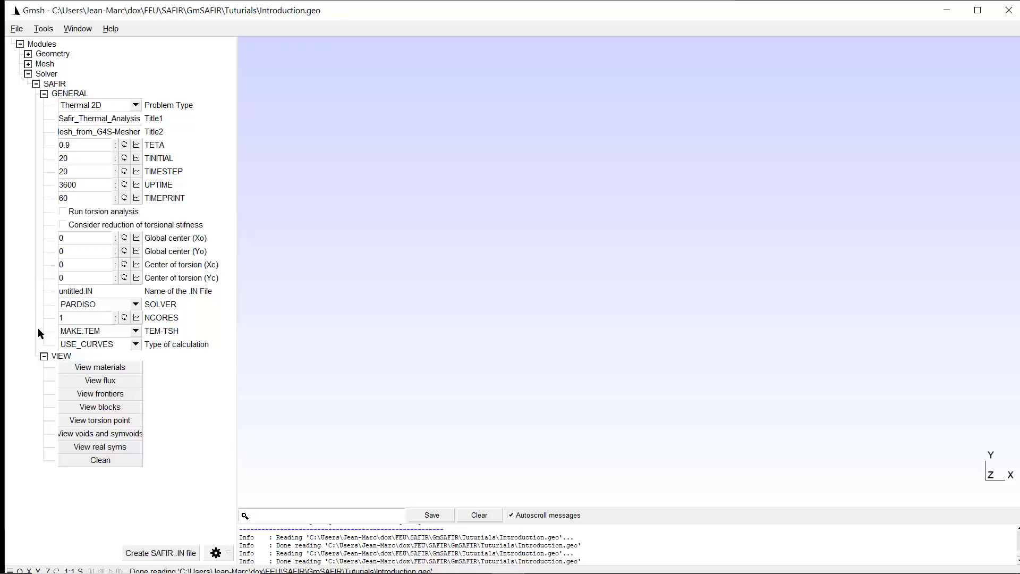
mouse_move(40, 388)
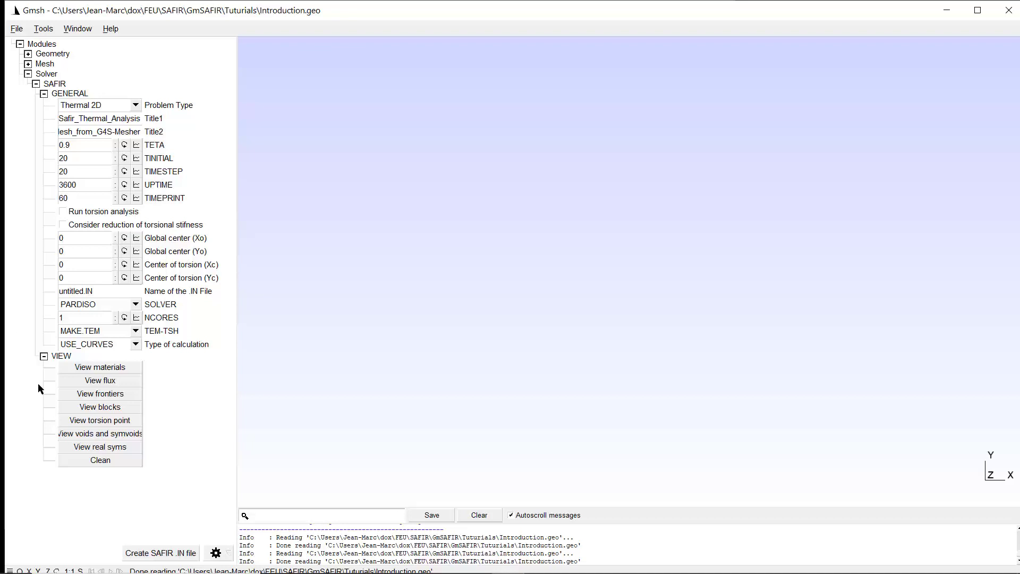
mouse_move(130, 218)
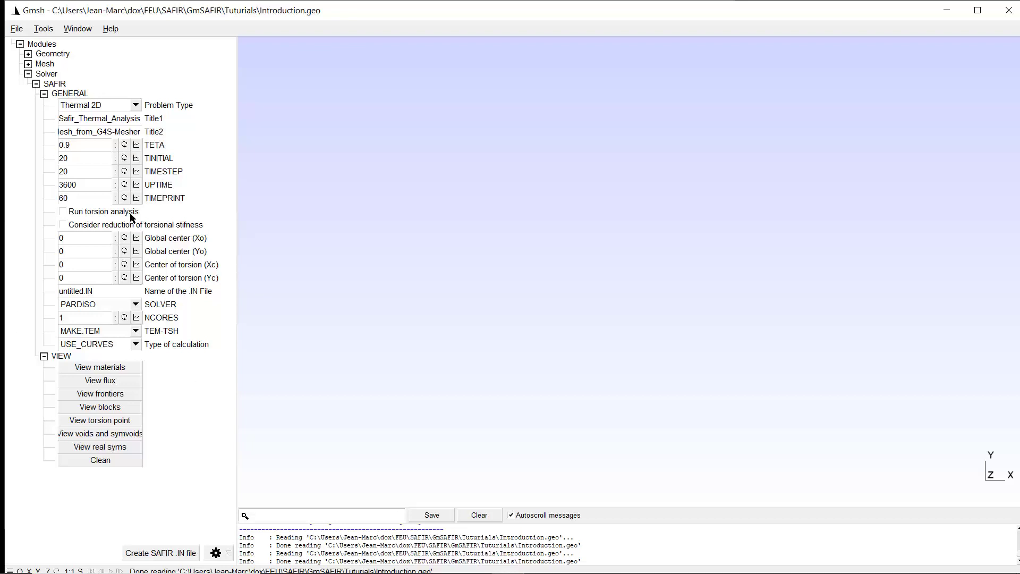
mouse_move(128, 215)
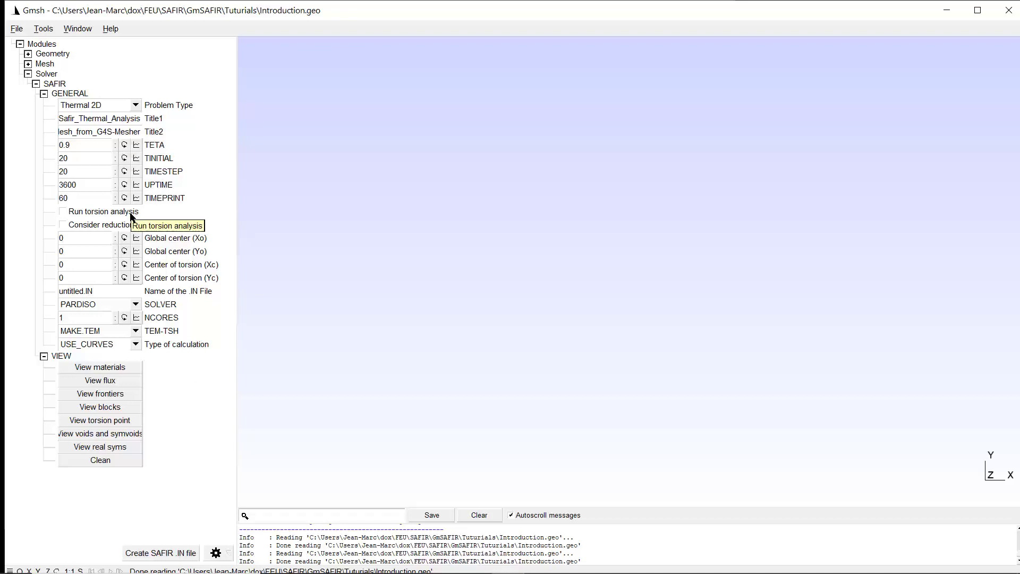
mouse_move(130, 236)
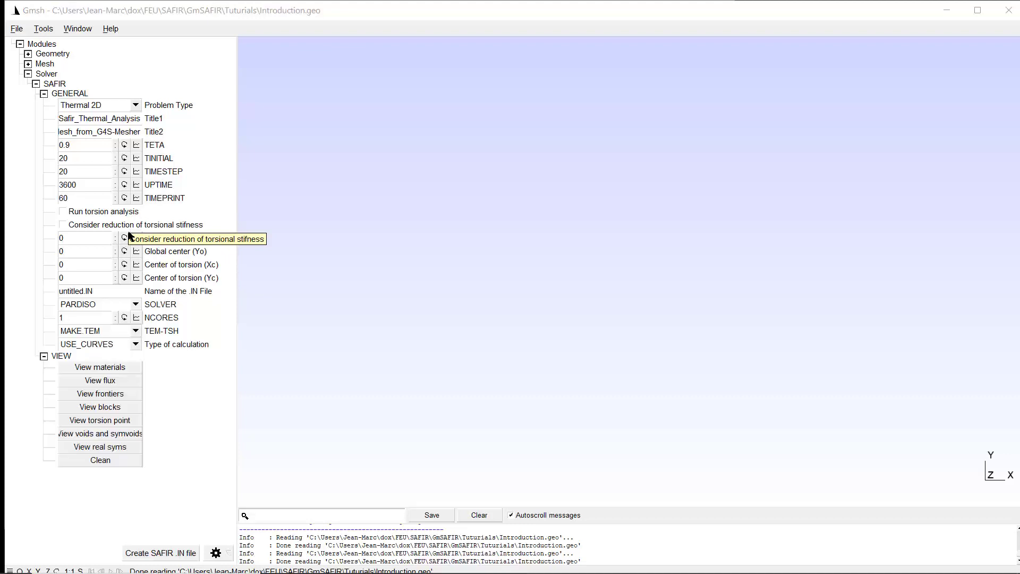
mouse_move(90, 105)
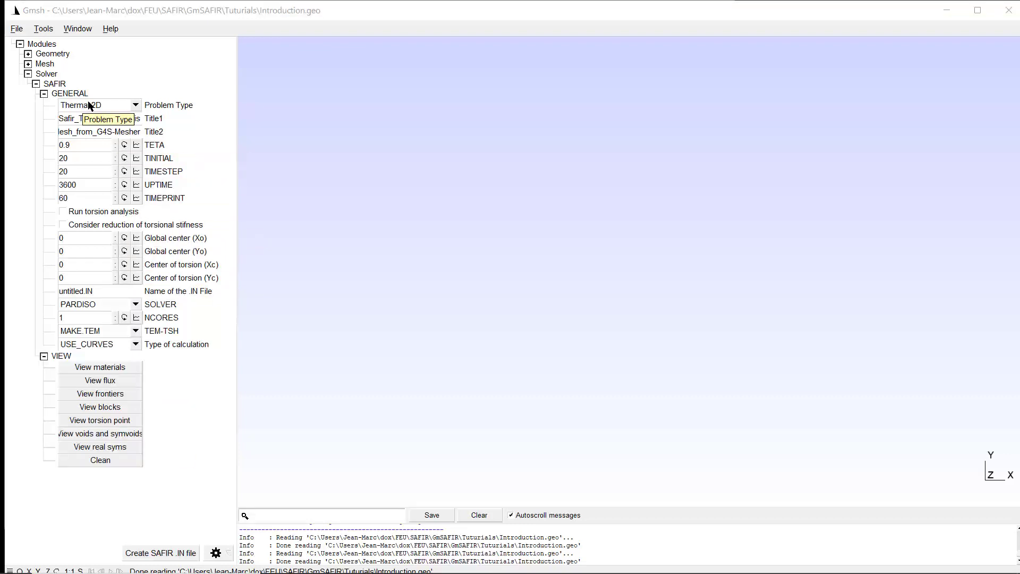
- Browse the SAFIR GENERAL Problem Type list and keep Thermal 2D selected
click(135, 104)
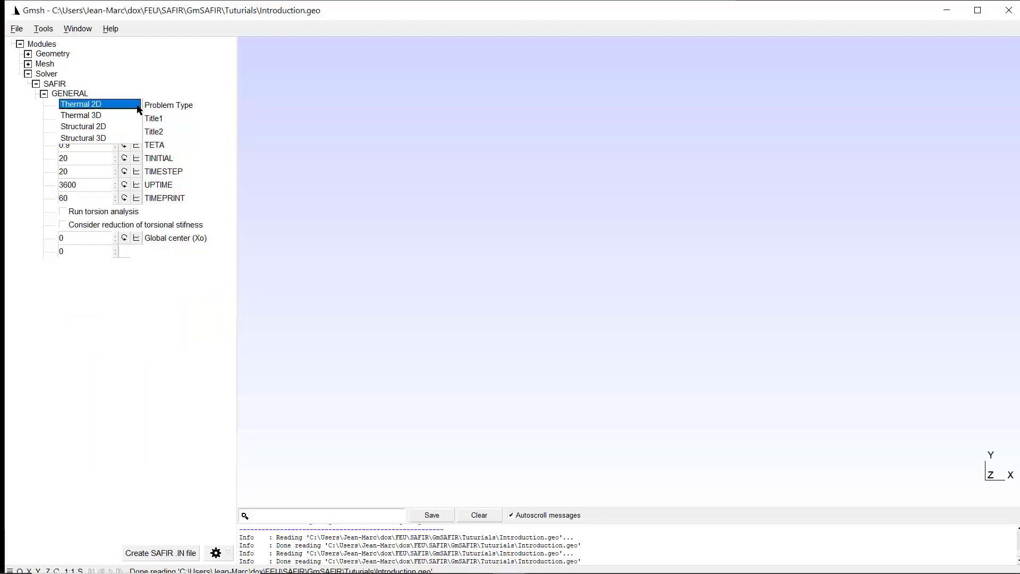
click(83, 137)
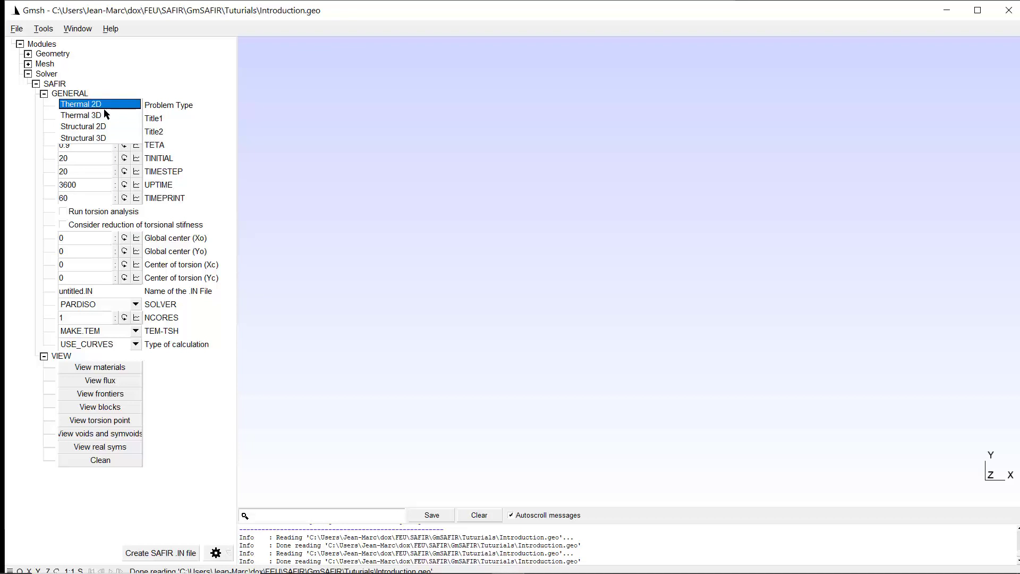
click(81, 116)
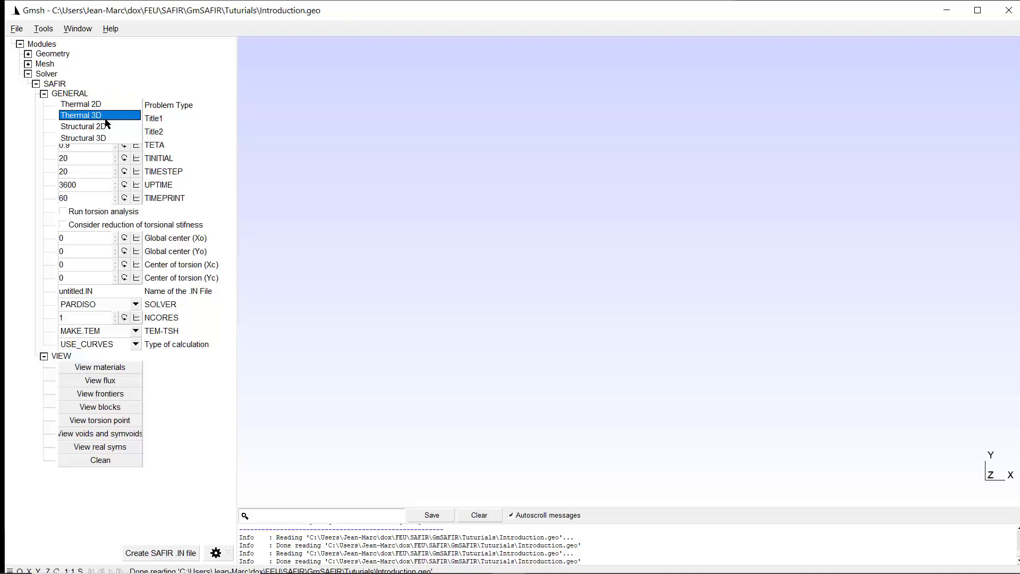
click(83, 138)
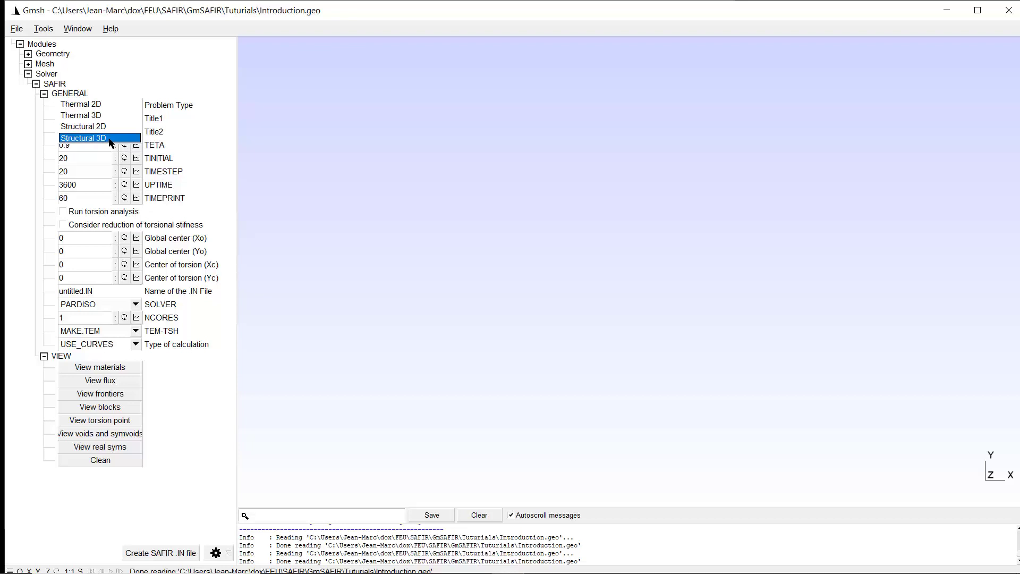
click(81, 104)
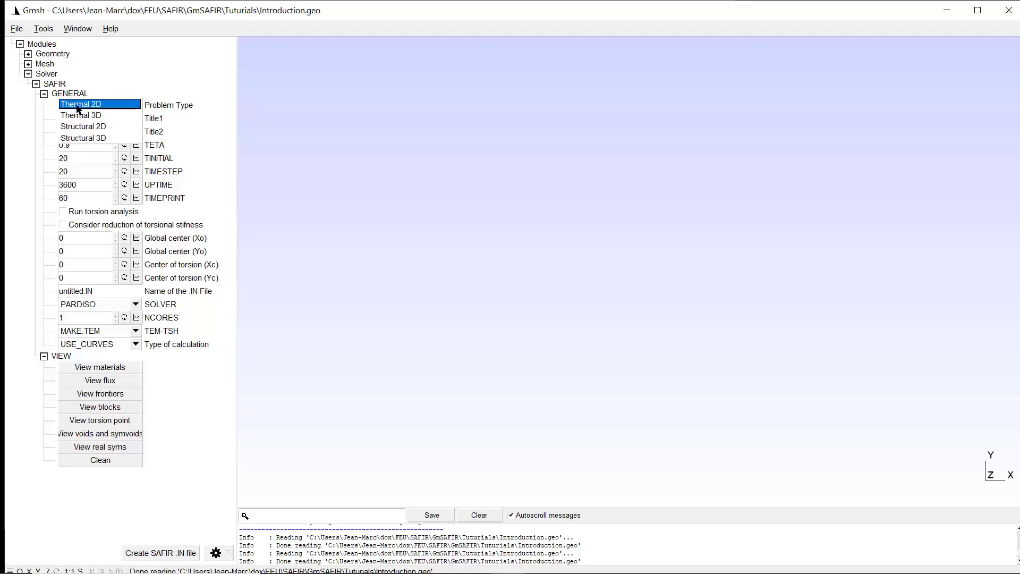
mouse_move(88, 110)
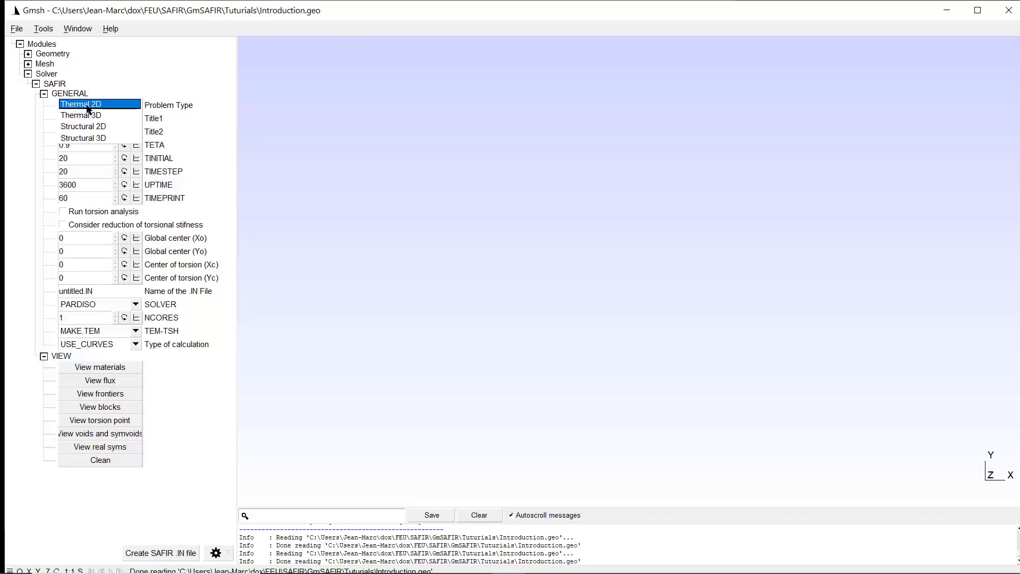
mouse_move(104, 113)
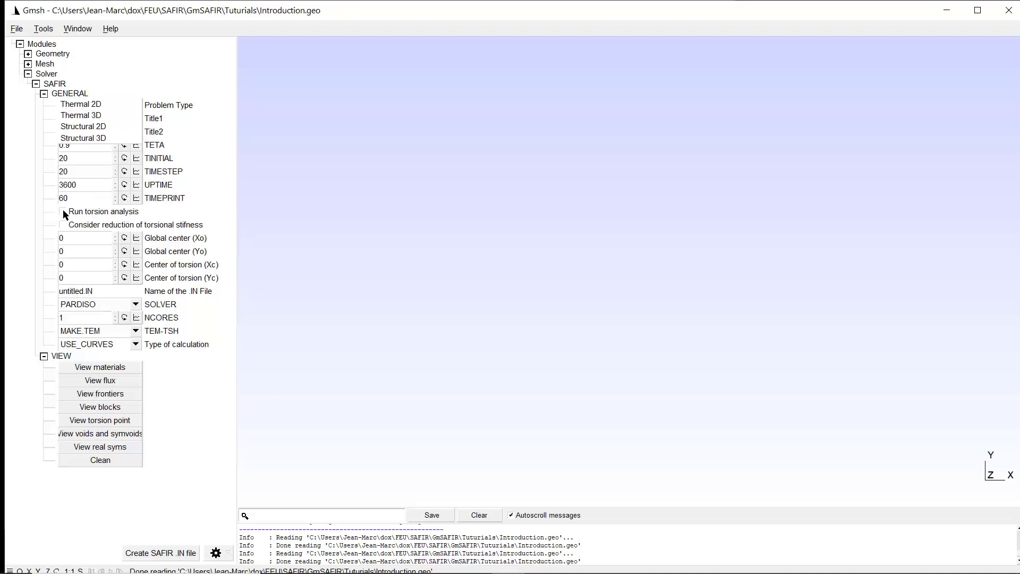
click(84, 126)
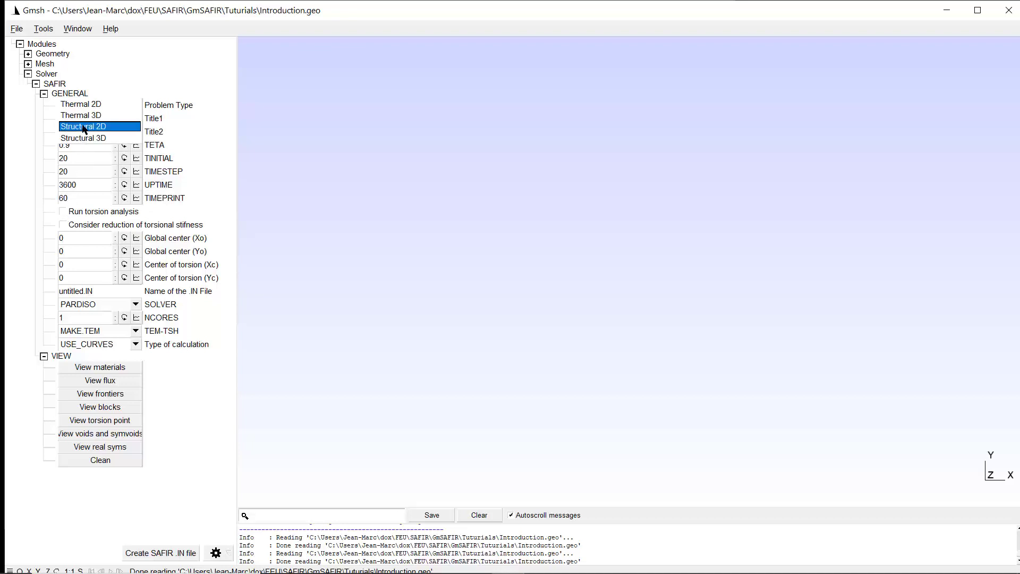
click(99, 104)
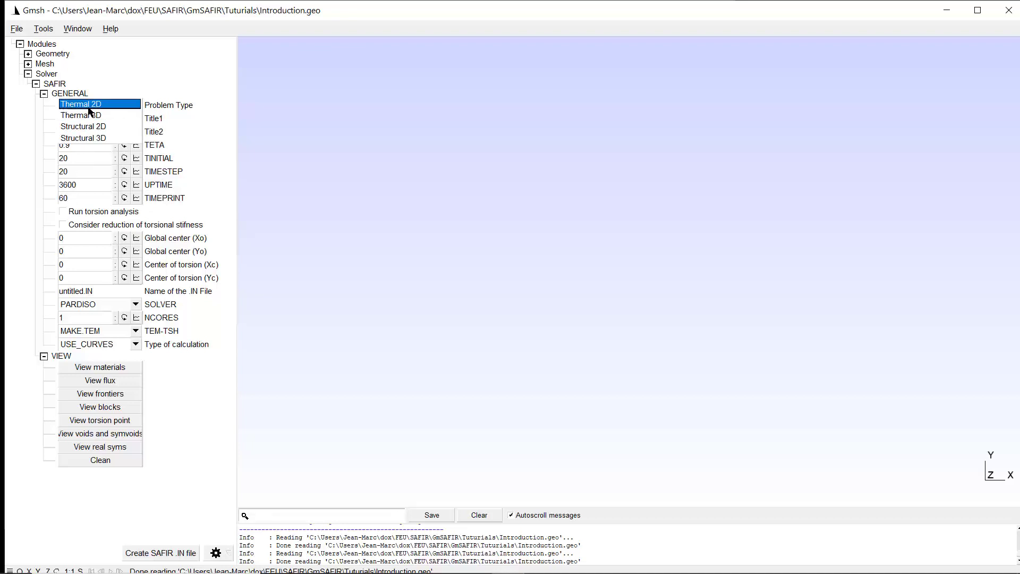
click(98, 105)
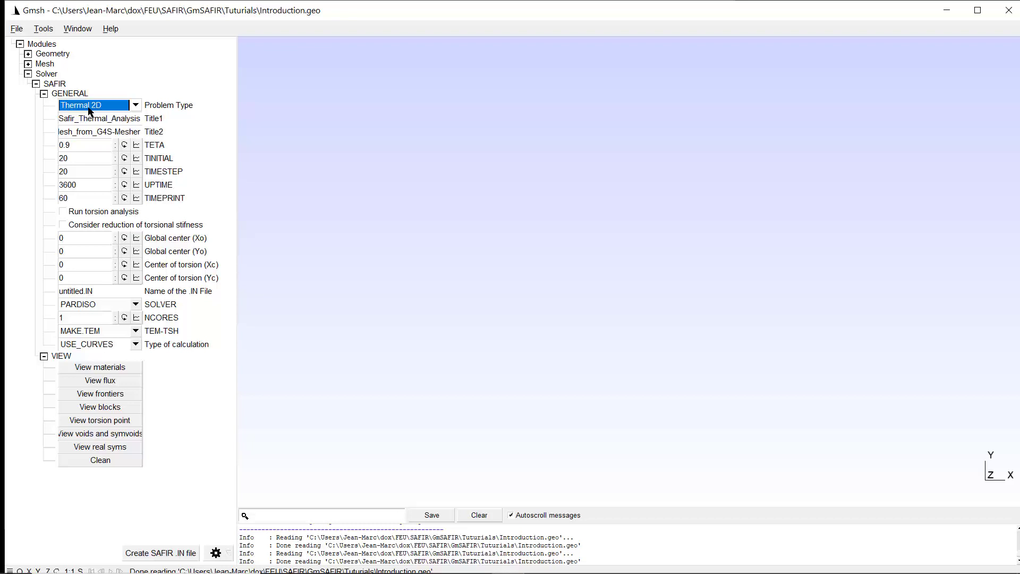
mouse_move(203, 256)
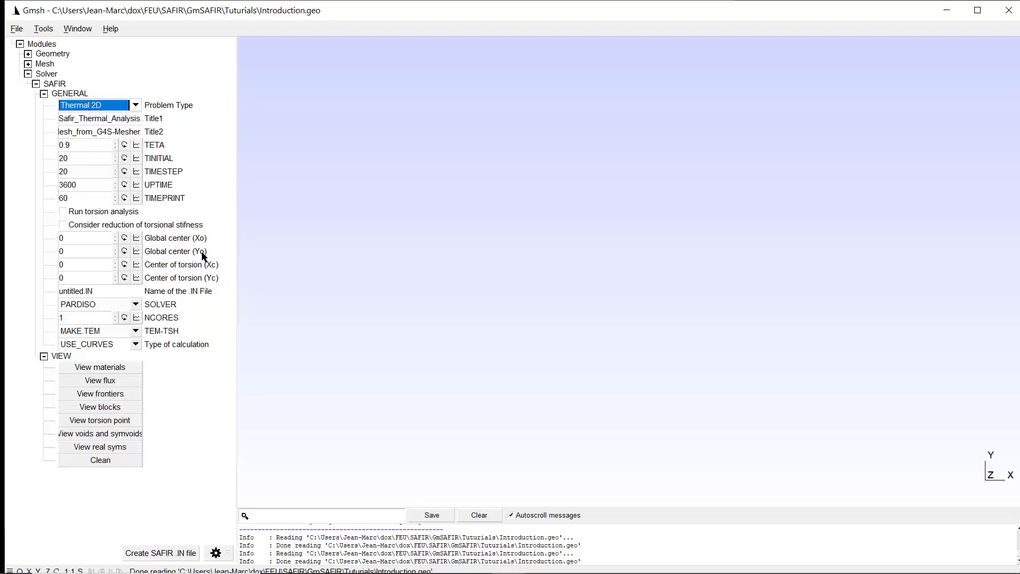
mouse_move(13, 78)
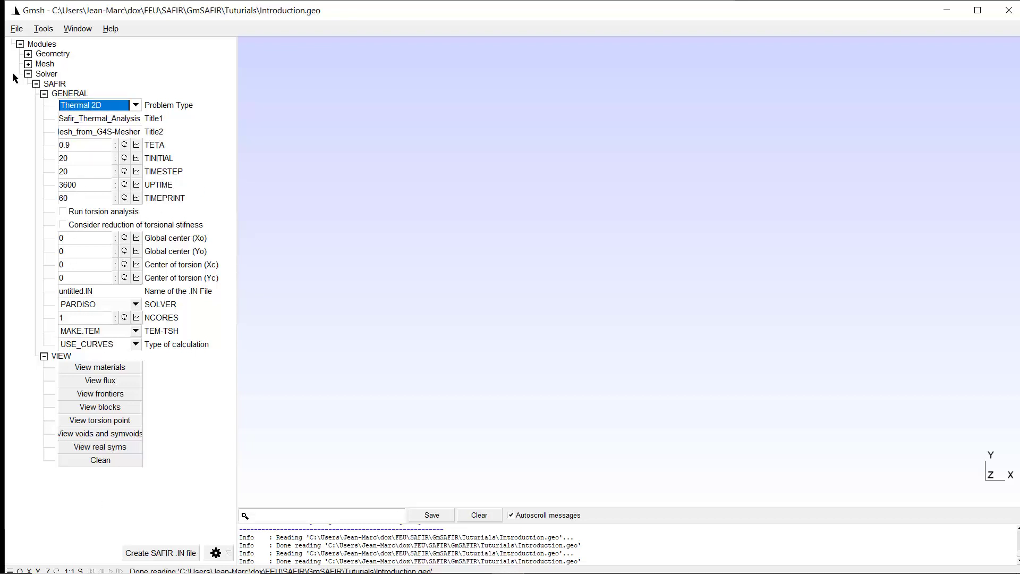
click(28, 74)
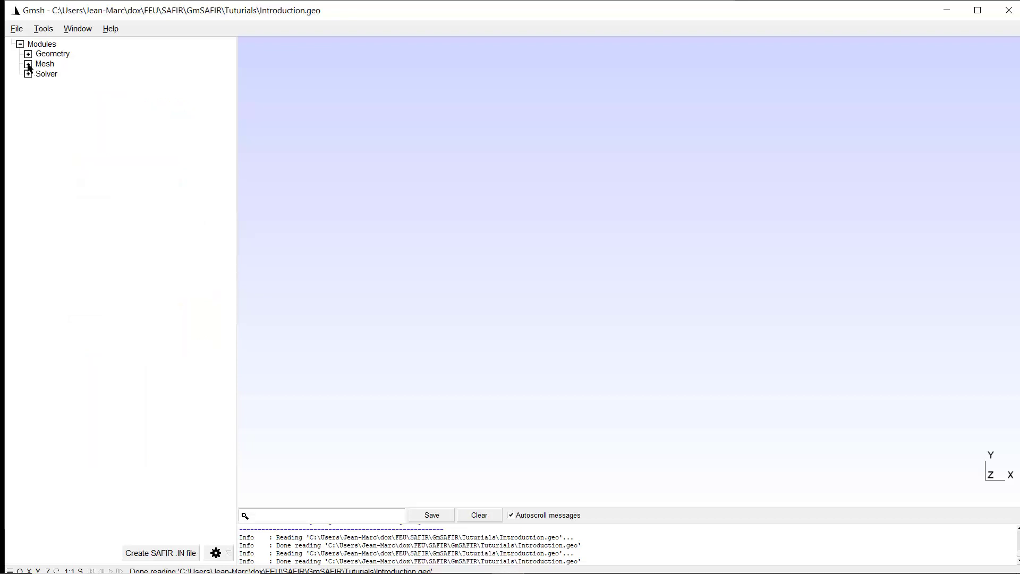
click(28, 64)
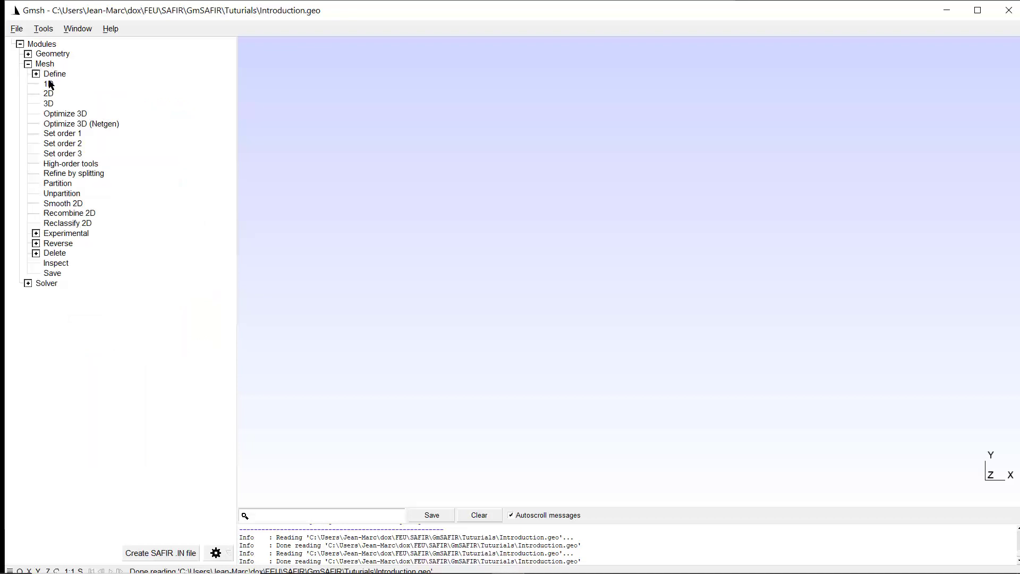
mouse_move(37, 156)
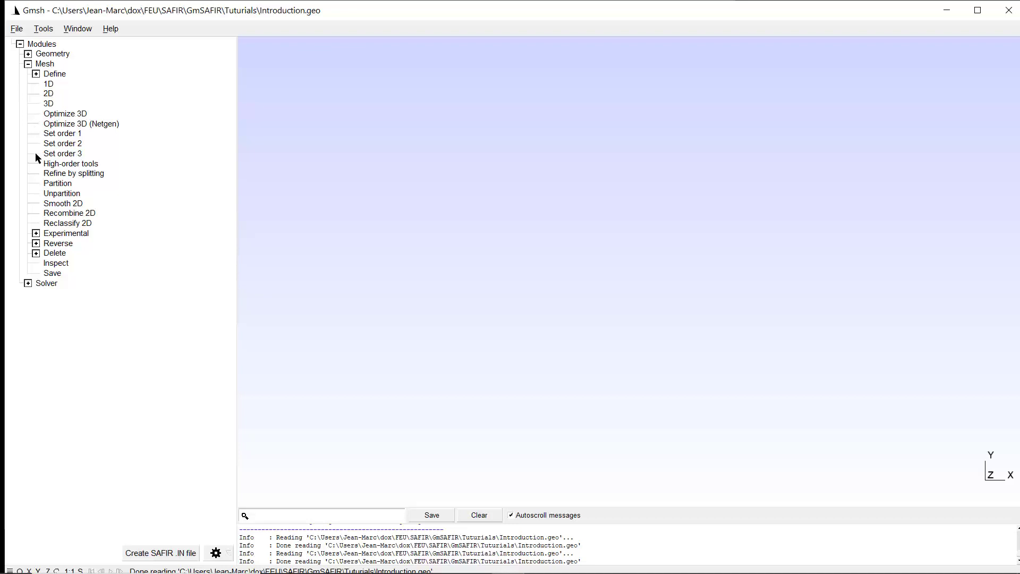
click(28, 64)
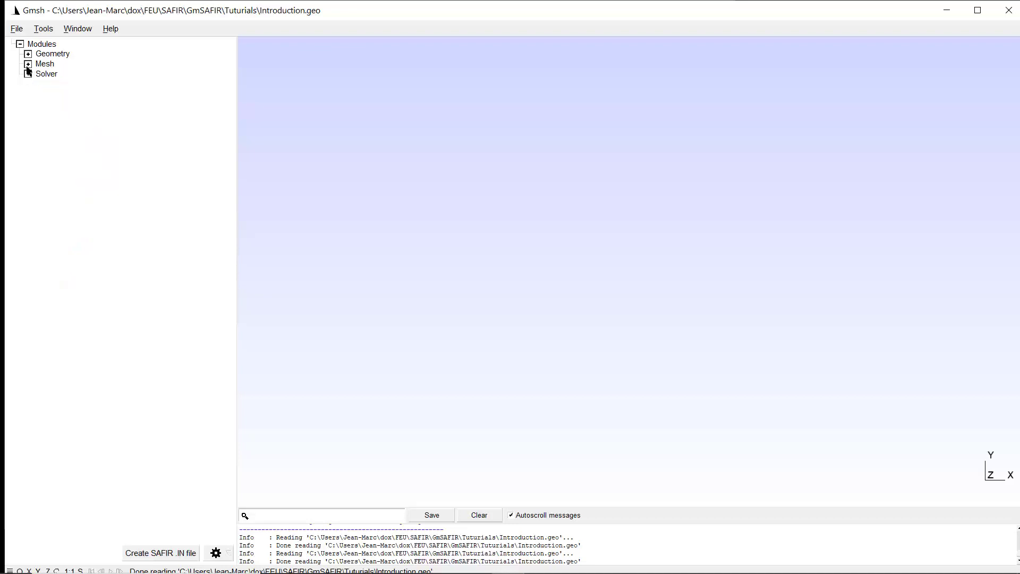
click(27, 73)
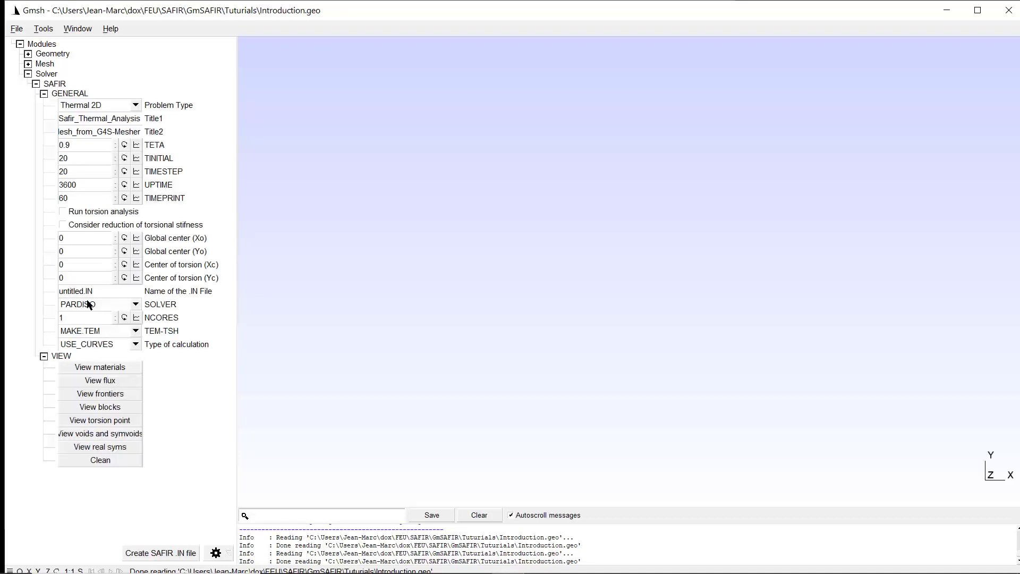
mouse_move(168, 506)
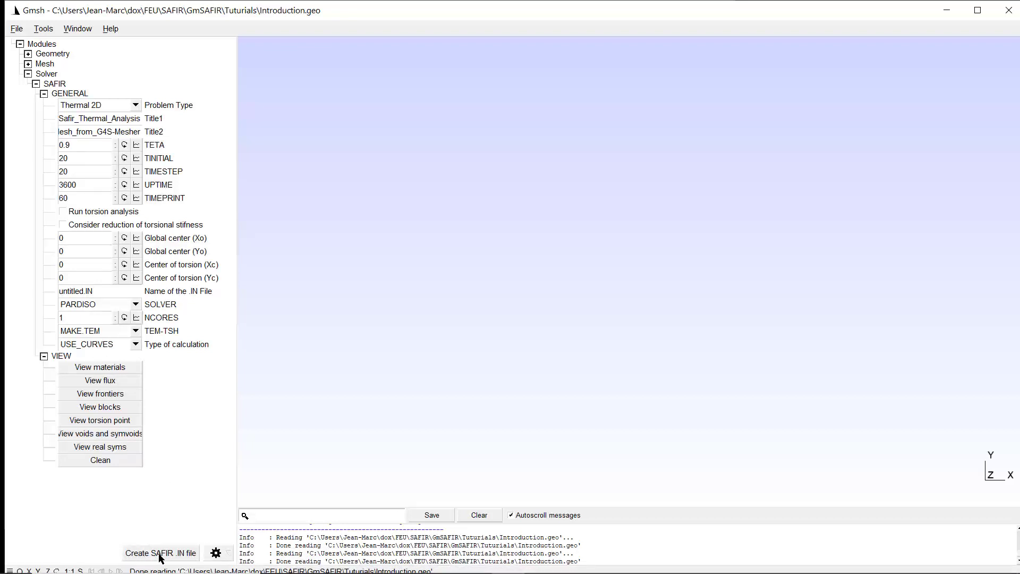
mouse_move(162, 548)
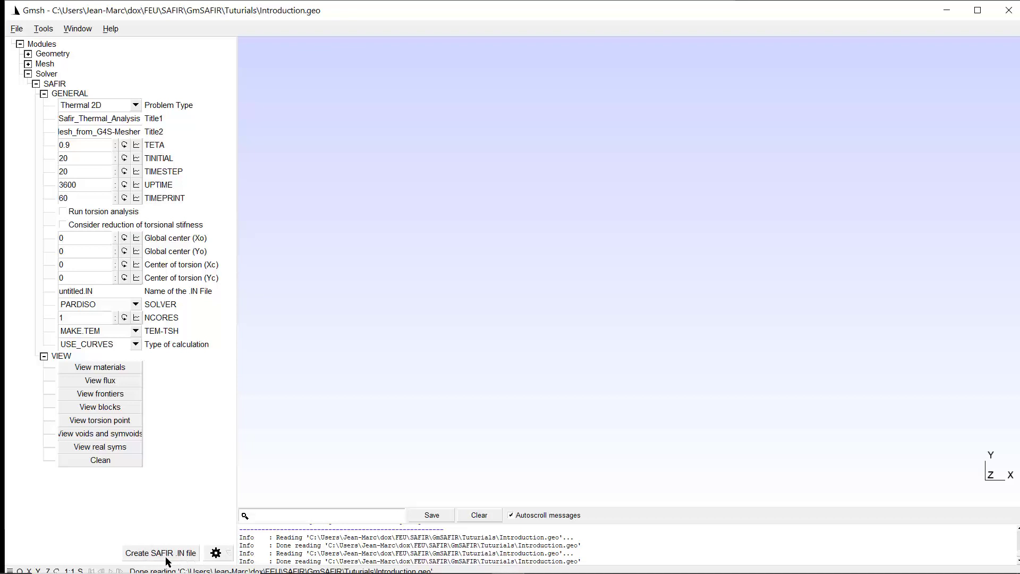
mouse_move(169, 548)
text(Introduction)
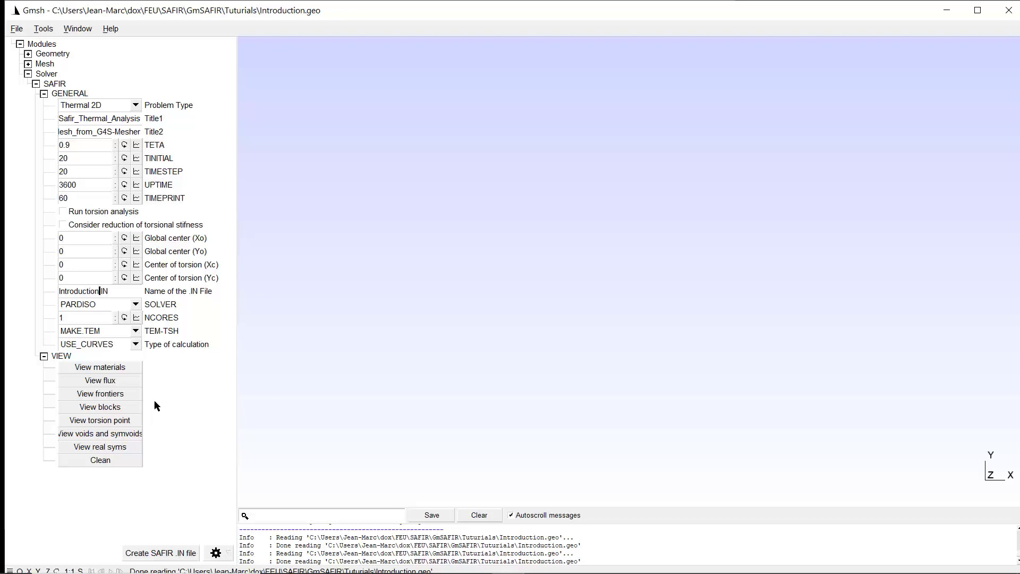
mouse_move(191, 443)
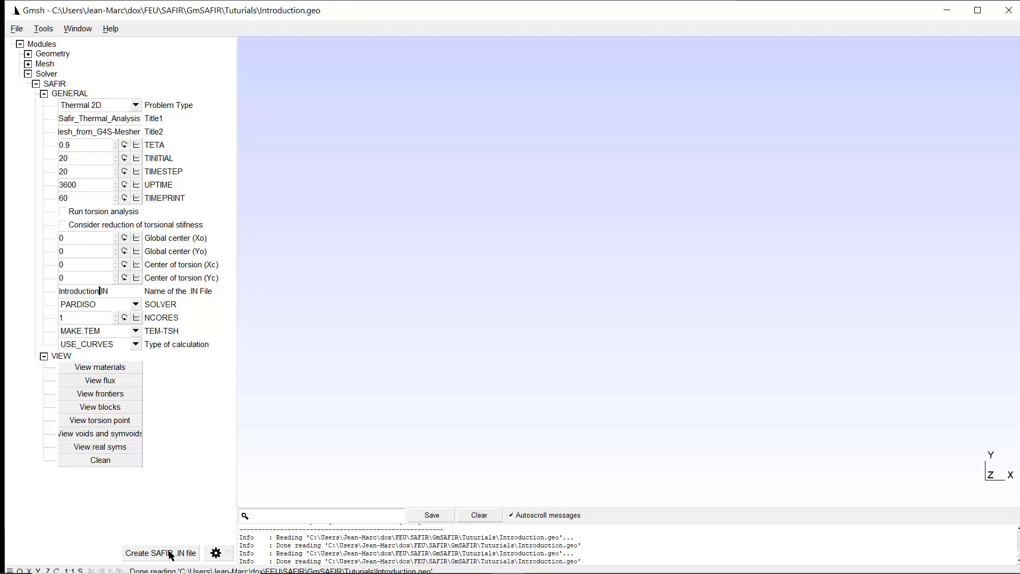
mouse_move(186, 472)
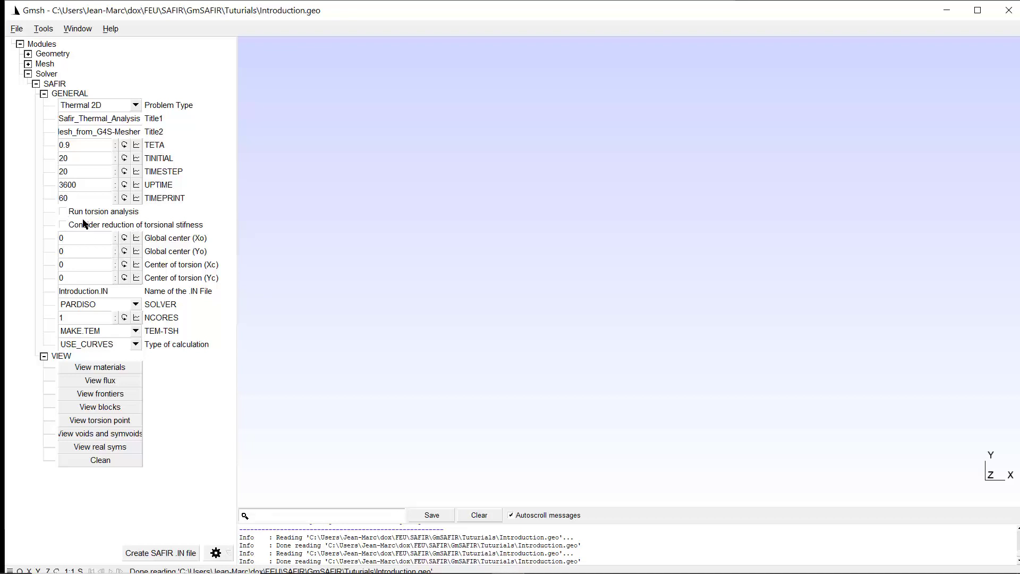
- Tick the 'Run torsion analysis' checkbox in the Thermal 2D settings
click(61, 211)
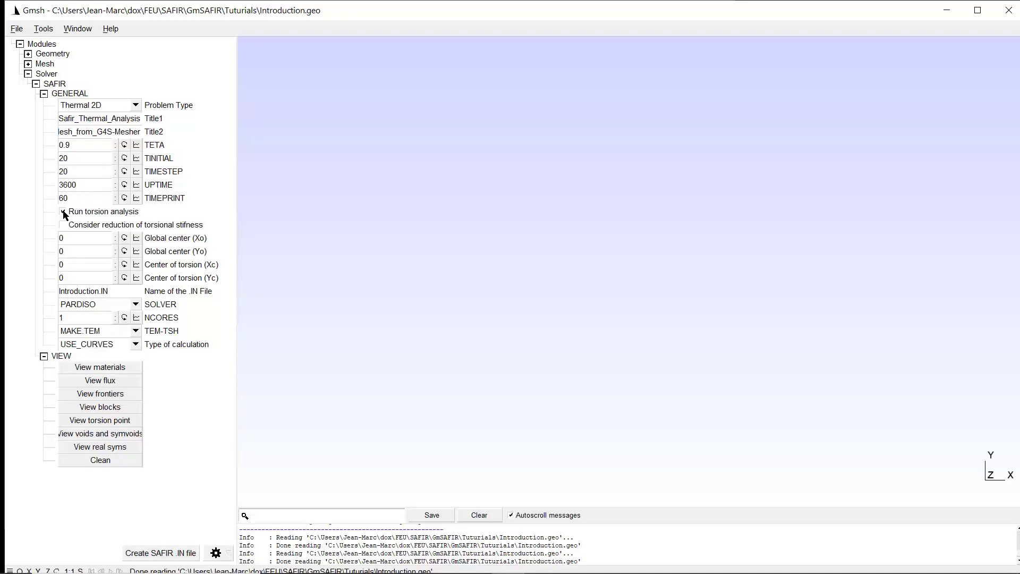
click(61, 211)
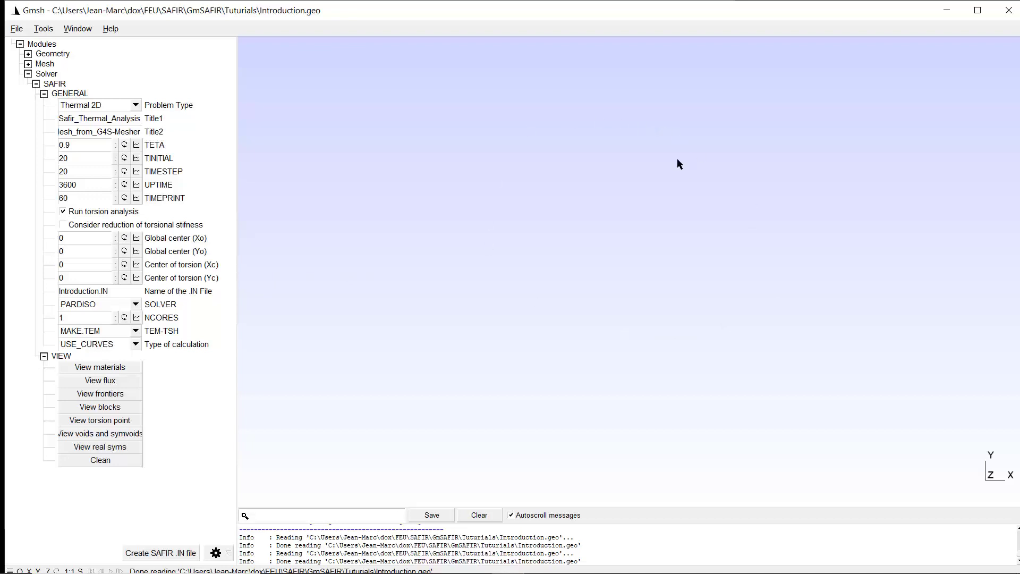
mouse_move(493, 340)
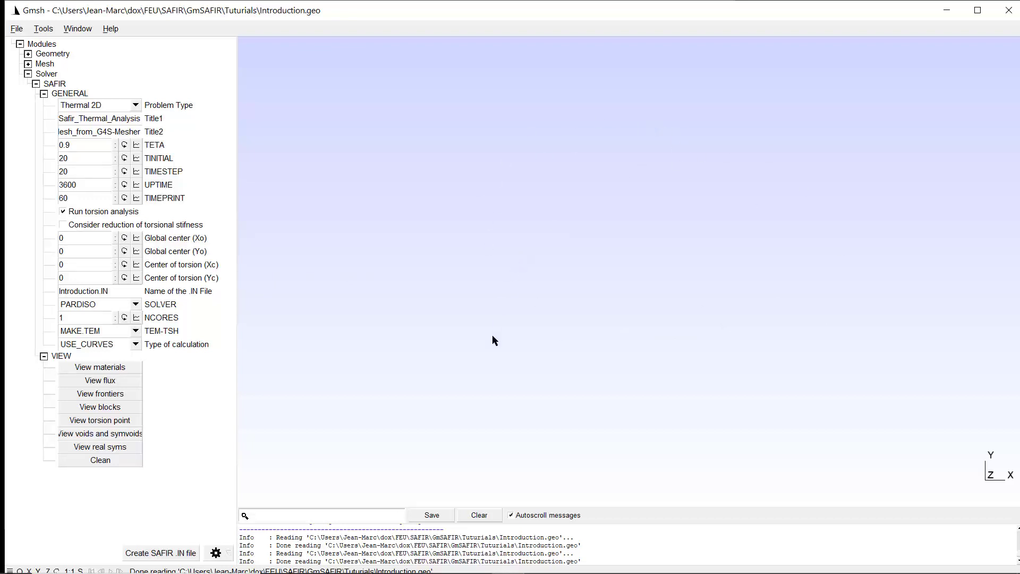
mouse_move(540, 281)
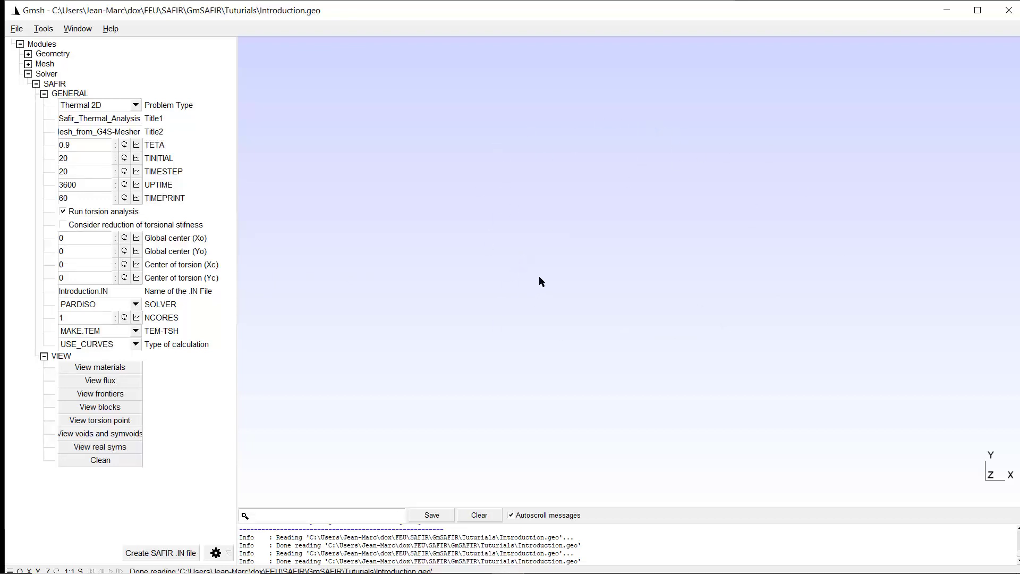
mouse_move(254, 299)
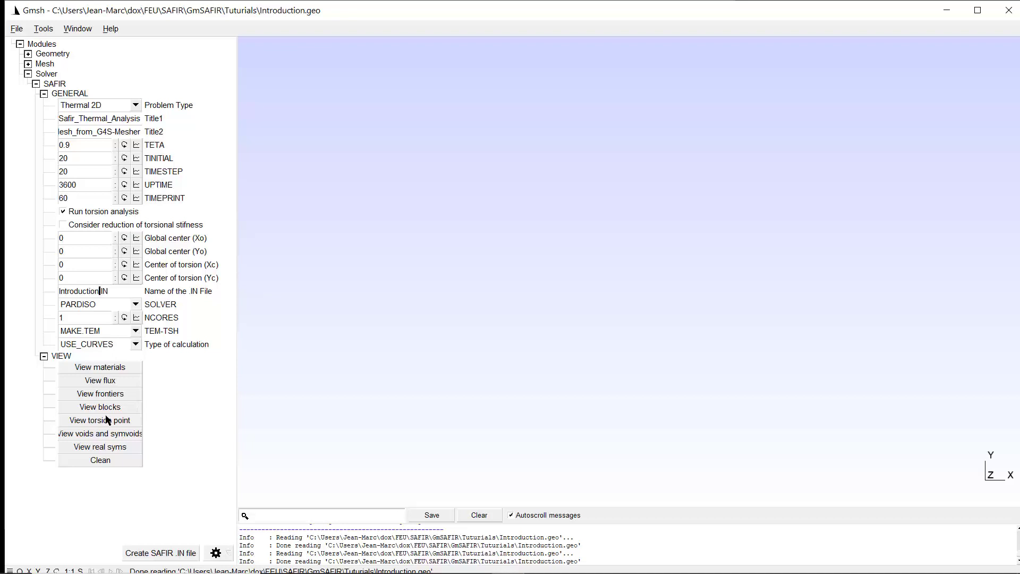
mouse_move(100, 420)
text(-t)
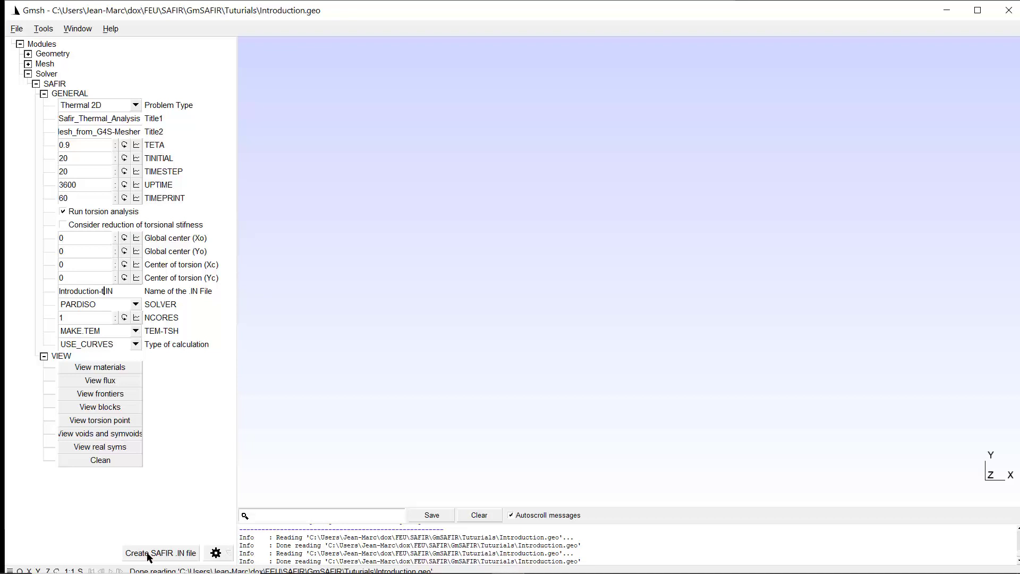
mouse_move(164, 525)
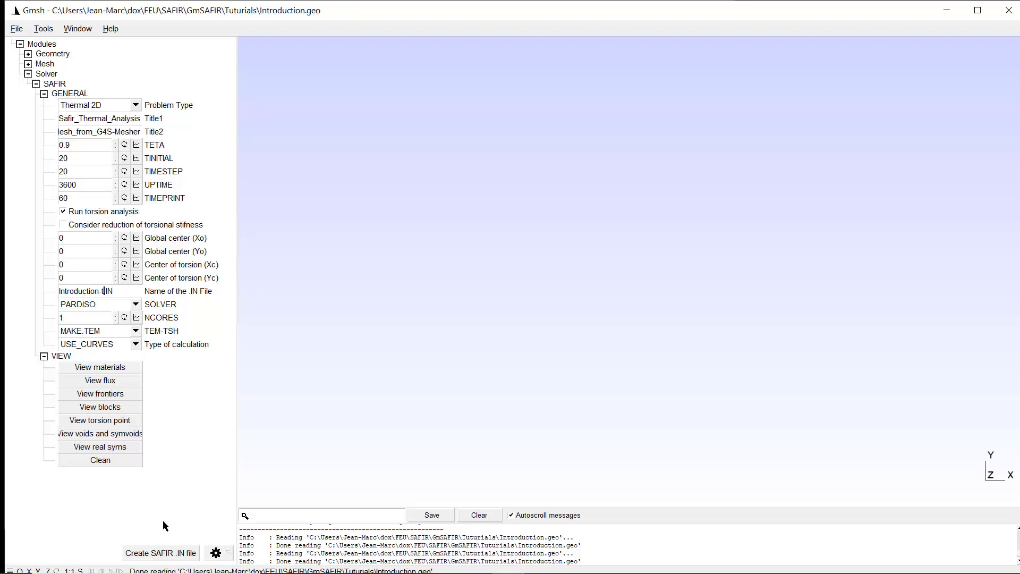
mouse_move(171, 513)
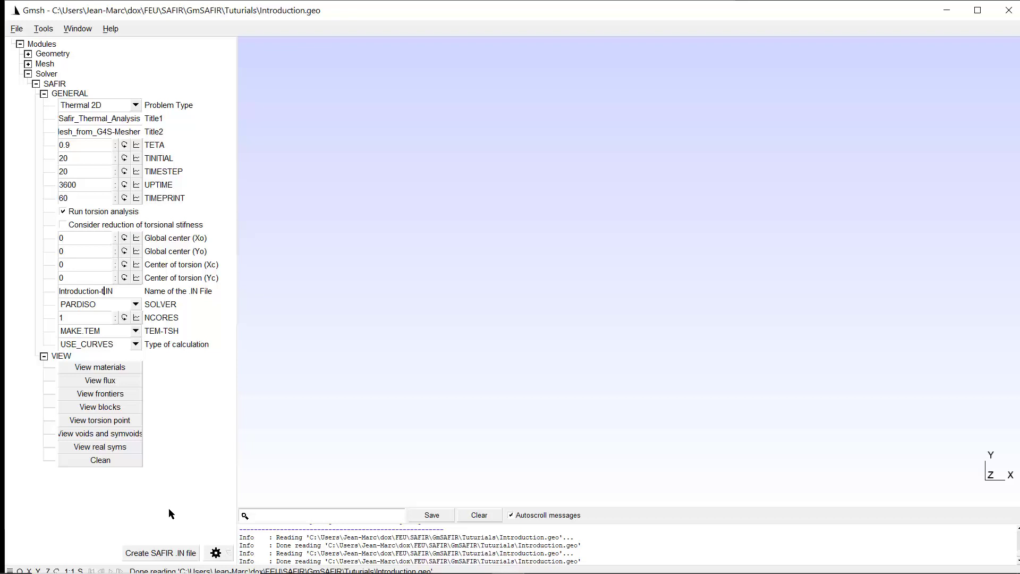
mouse_move(173, 557)
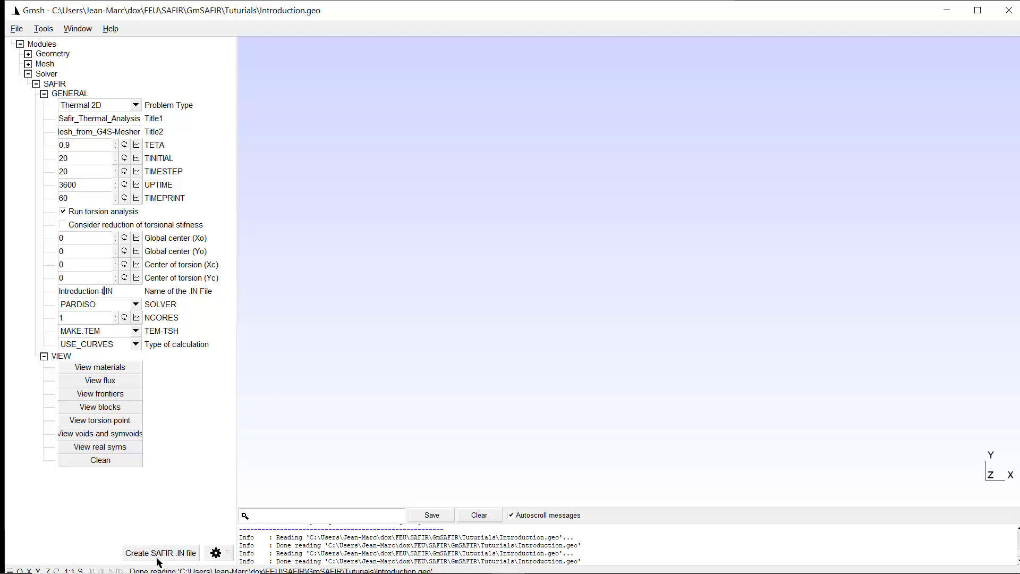
mouse_move(168, 530)
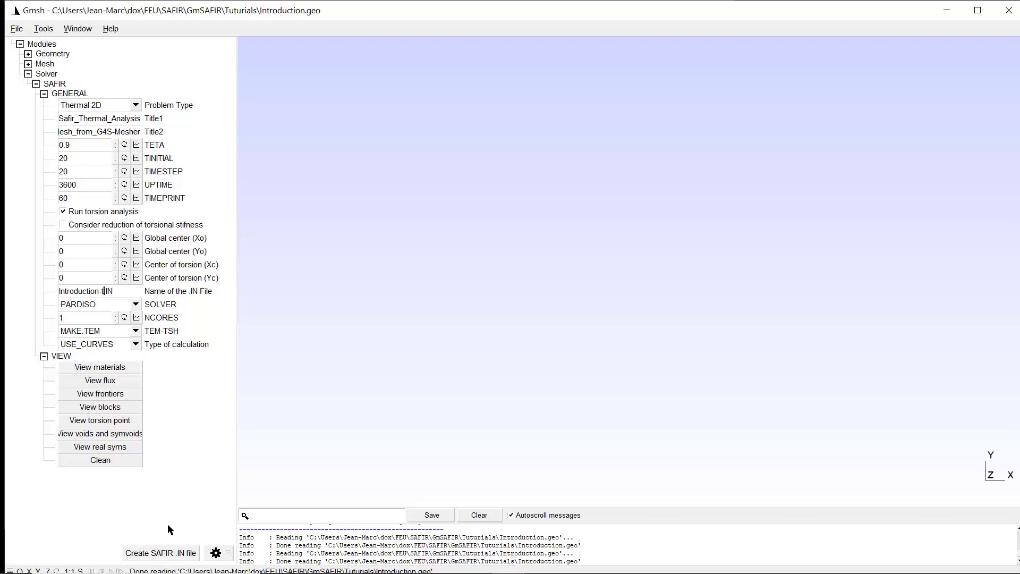